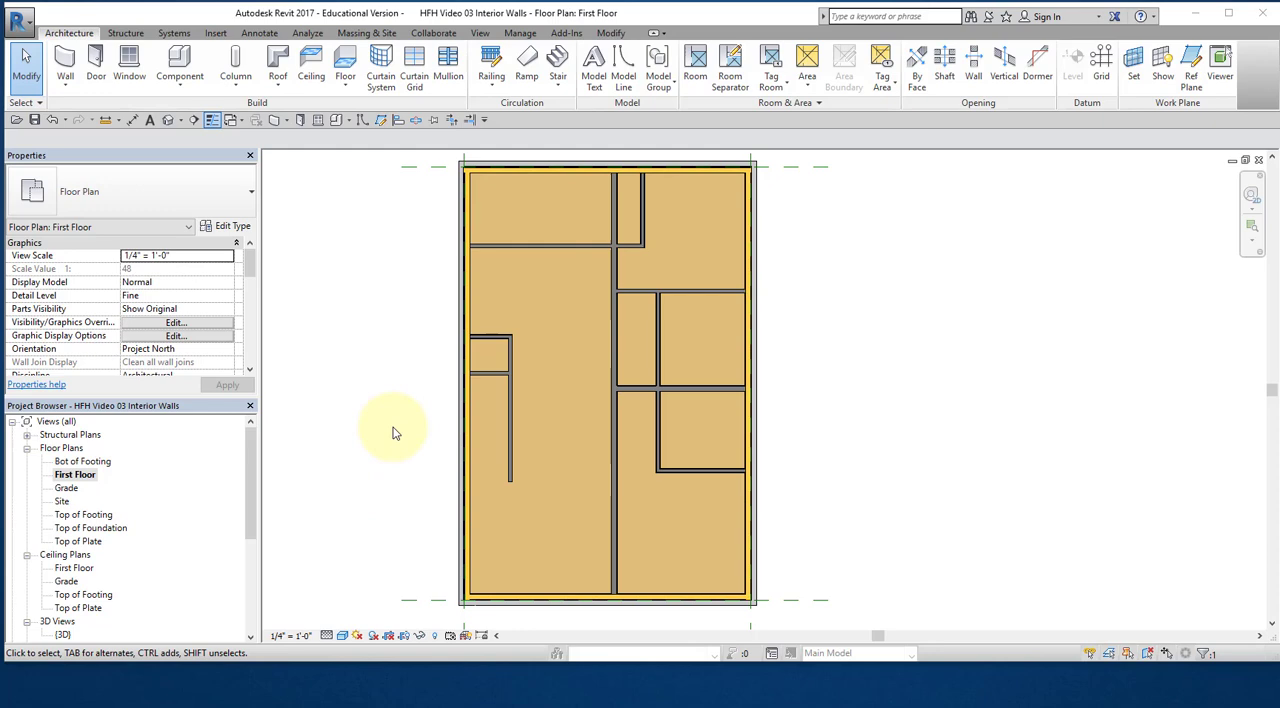
{"action": "mouse_move", "coordinate": [323, 206]}
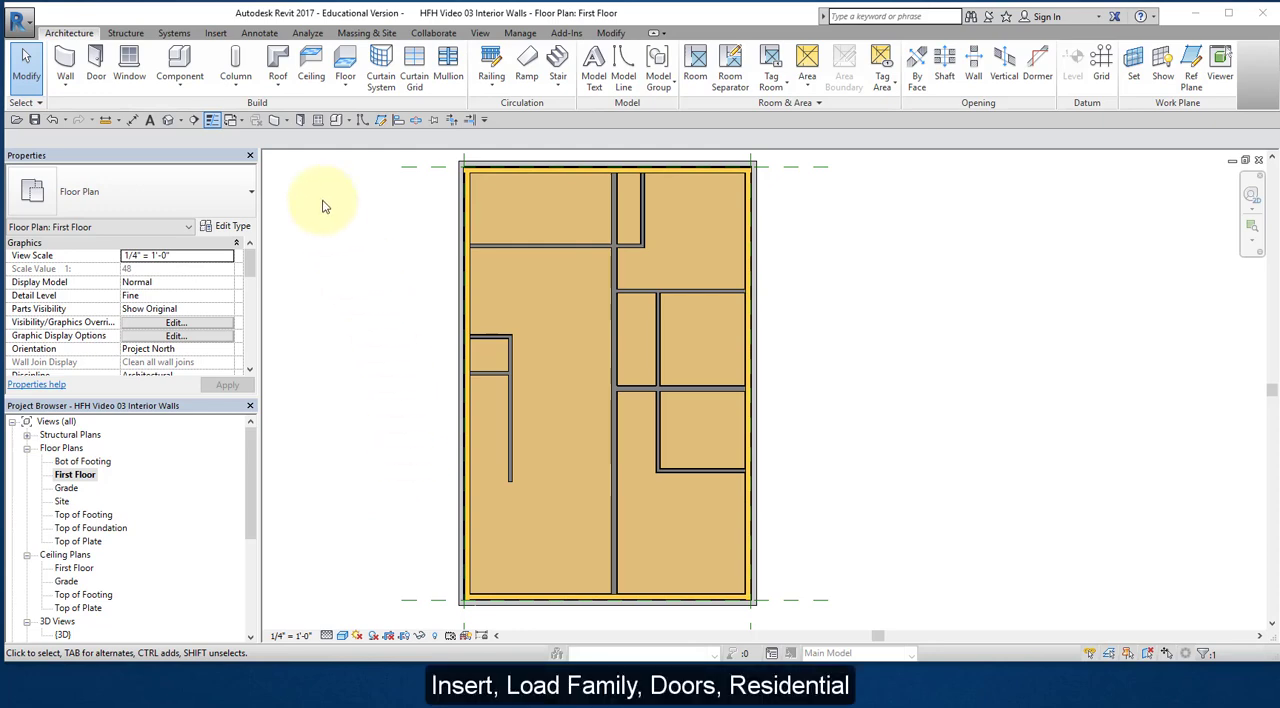
{"action": "mouse_move", "coordinate": [180, 70]}
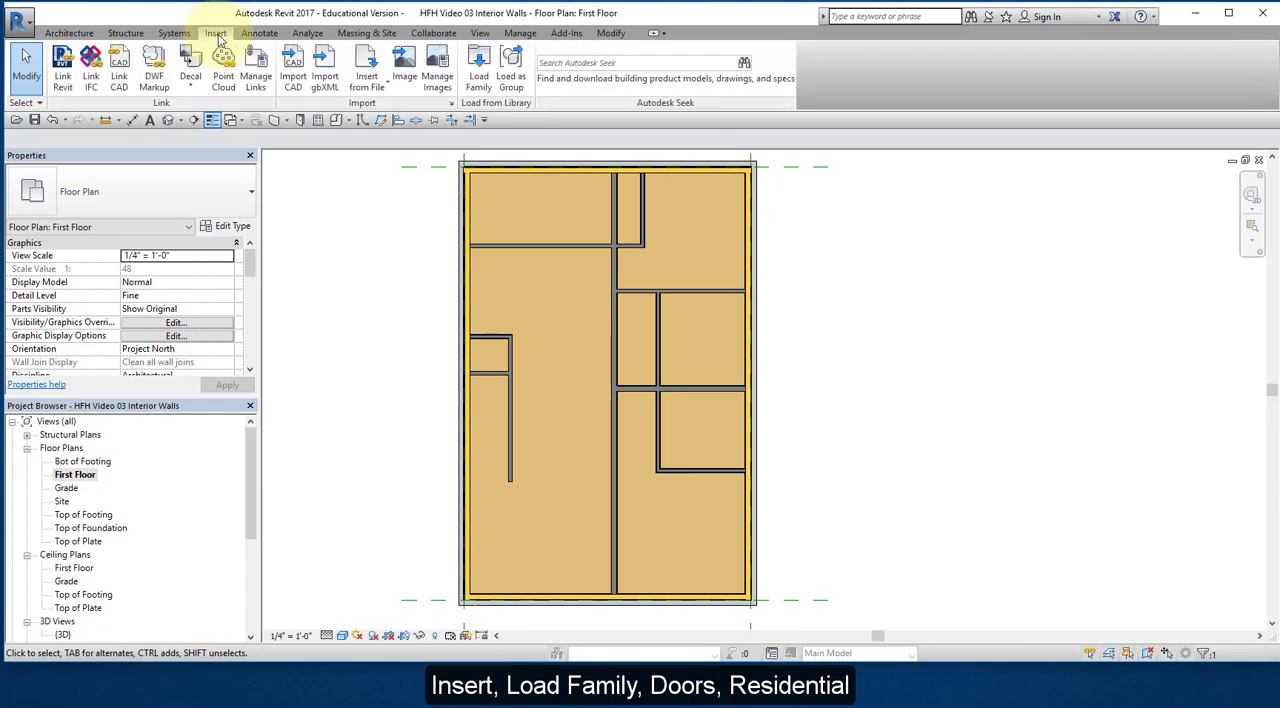
{"action": "mouse_move", "coordinate": [479, 57]}
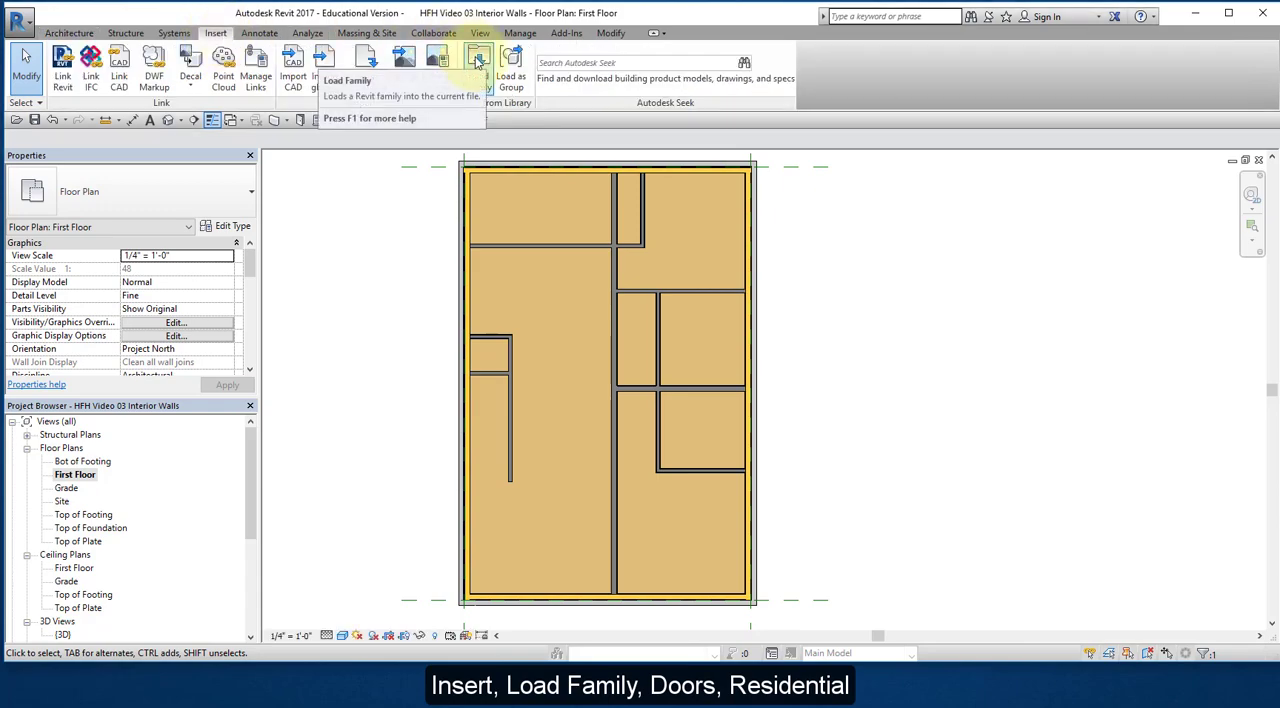
Load Door-Exterior-Single-Entry-Half Flat Glass-Wood_Clad from Doors > Residential, type 36" x 84"
{"action": "left_click", "coordinate": [478, 57]}
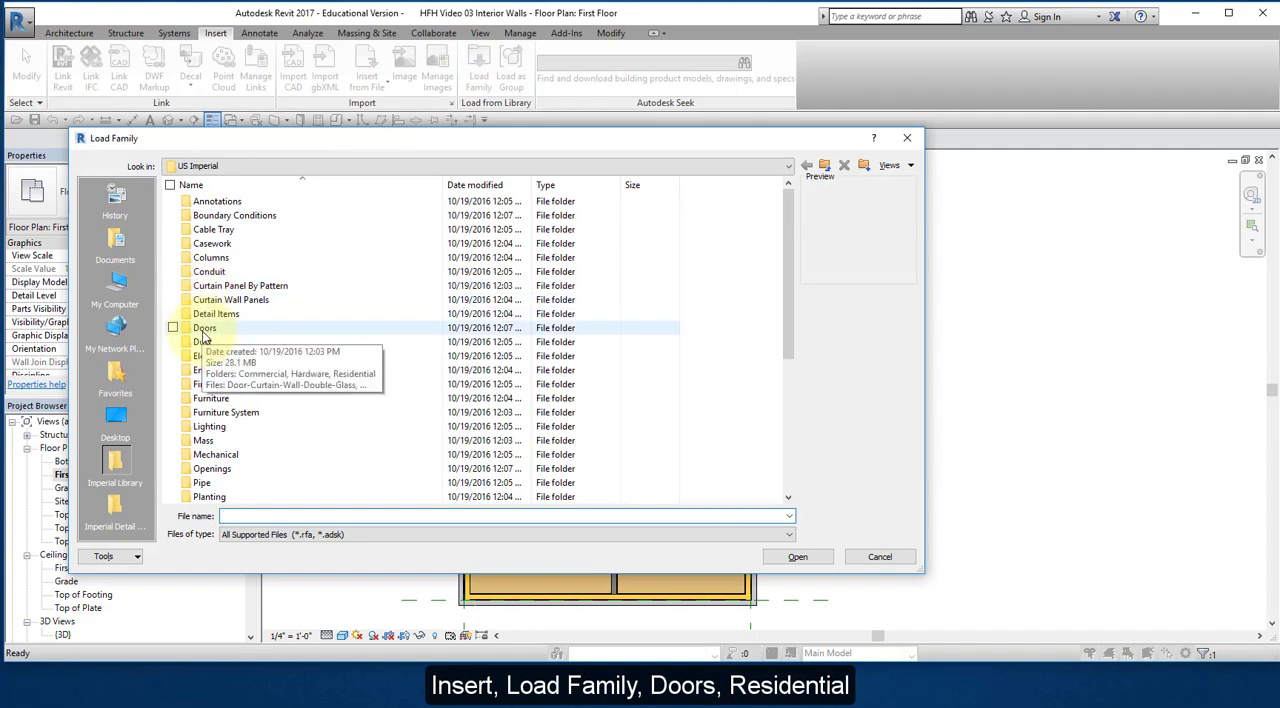
{"action": "double_click", "coordinate": [205, 328]}
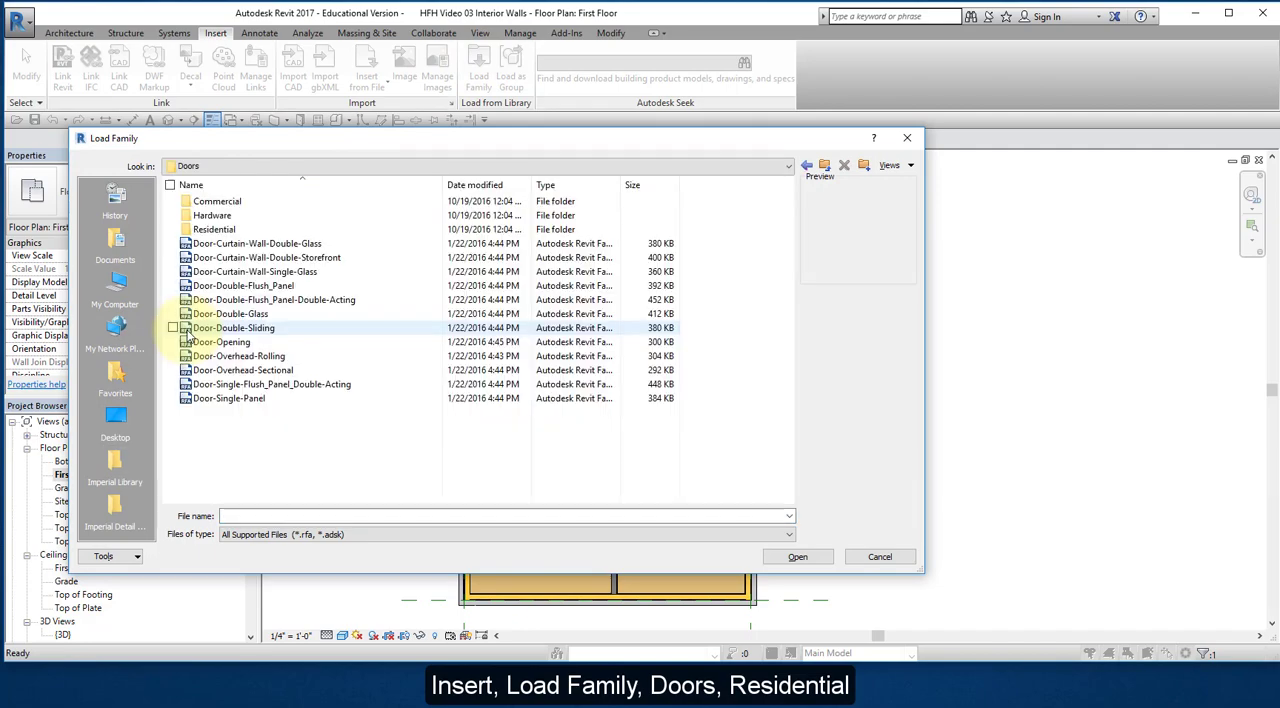
{"action": "mouse_move", "coordinate": [213, 229]}
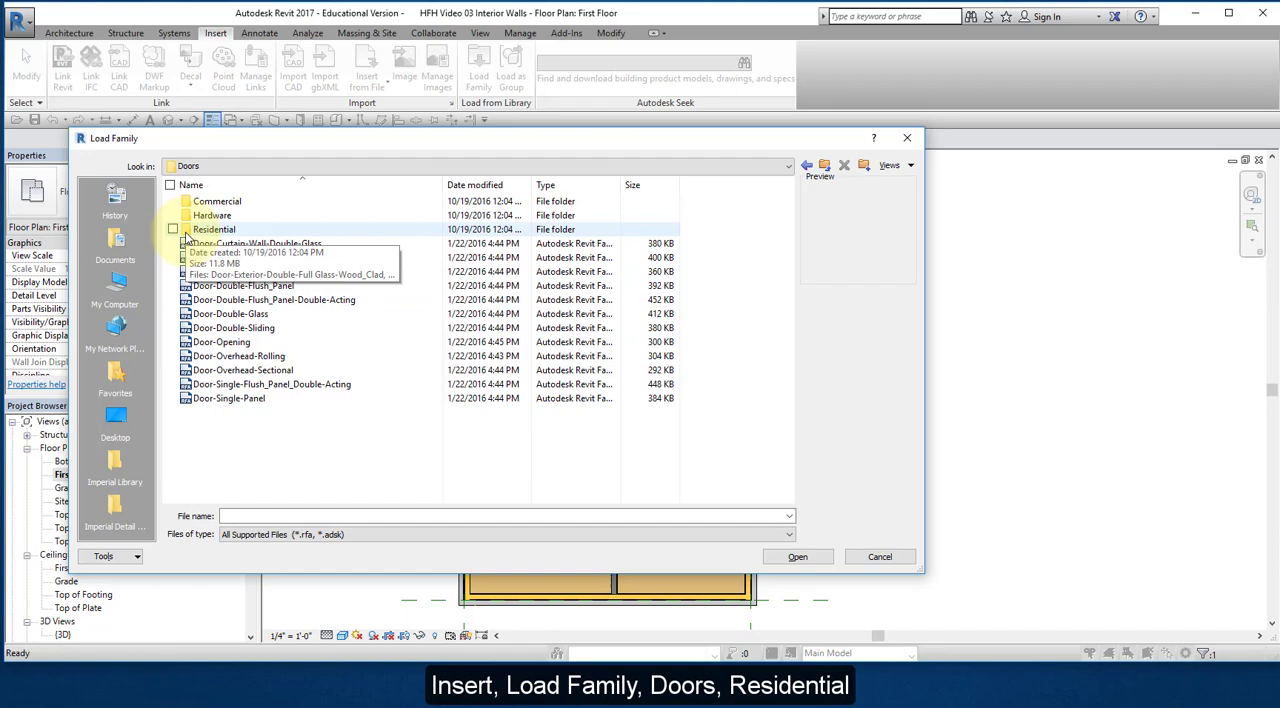
{"action": "double_click", "coordinate": [213, 229]}
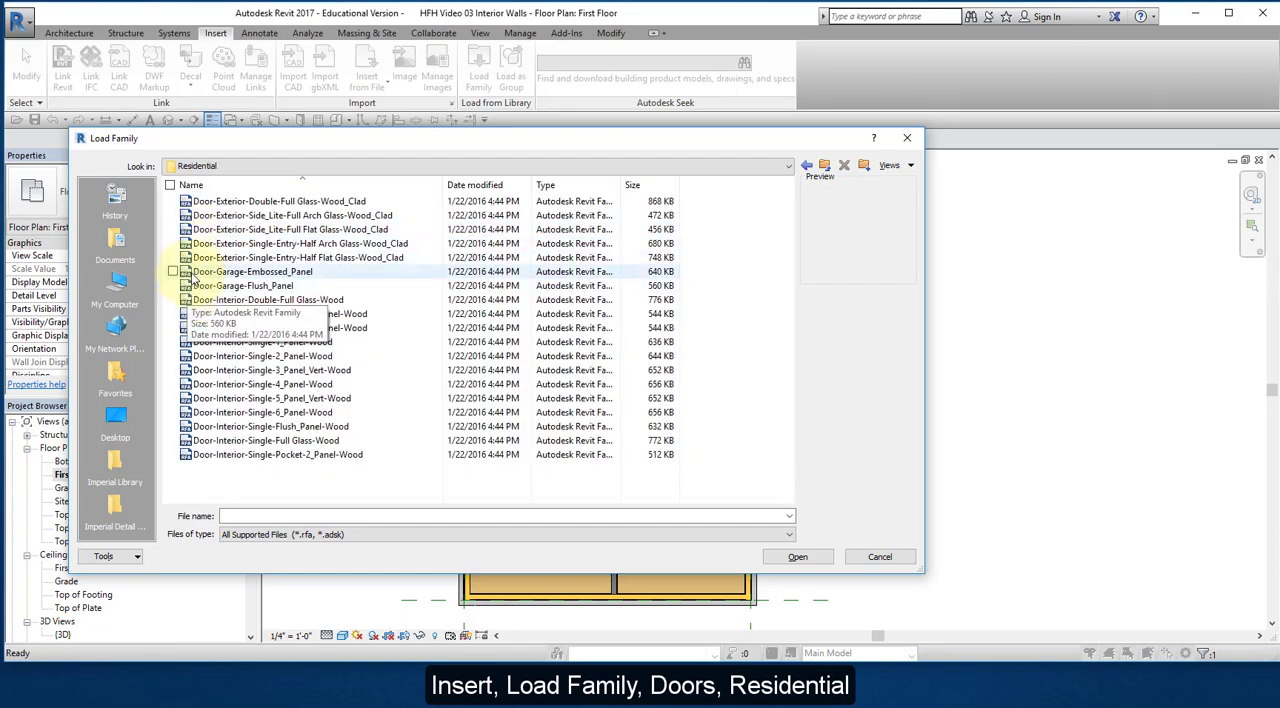
{"action": "left_click", "coordinate": [297, 257]}
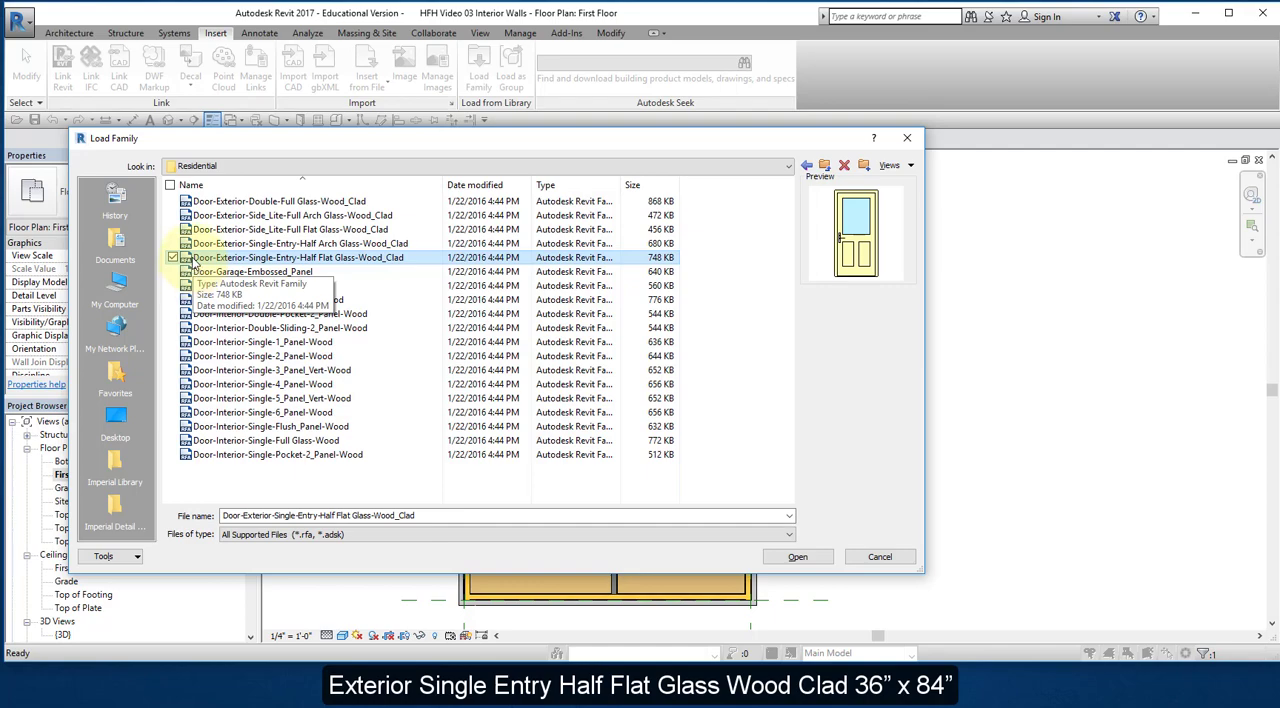
{"action": "left_click", "coordinate": [797, 556]}
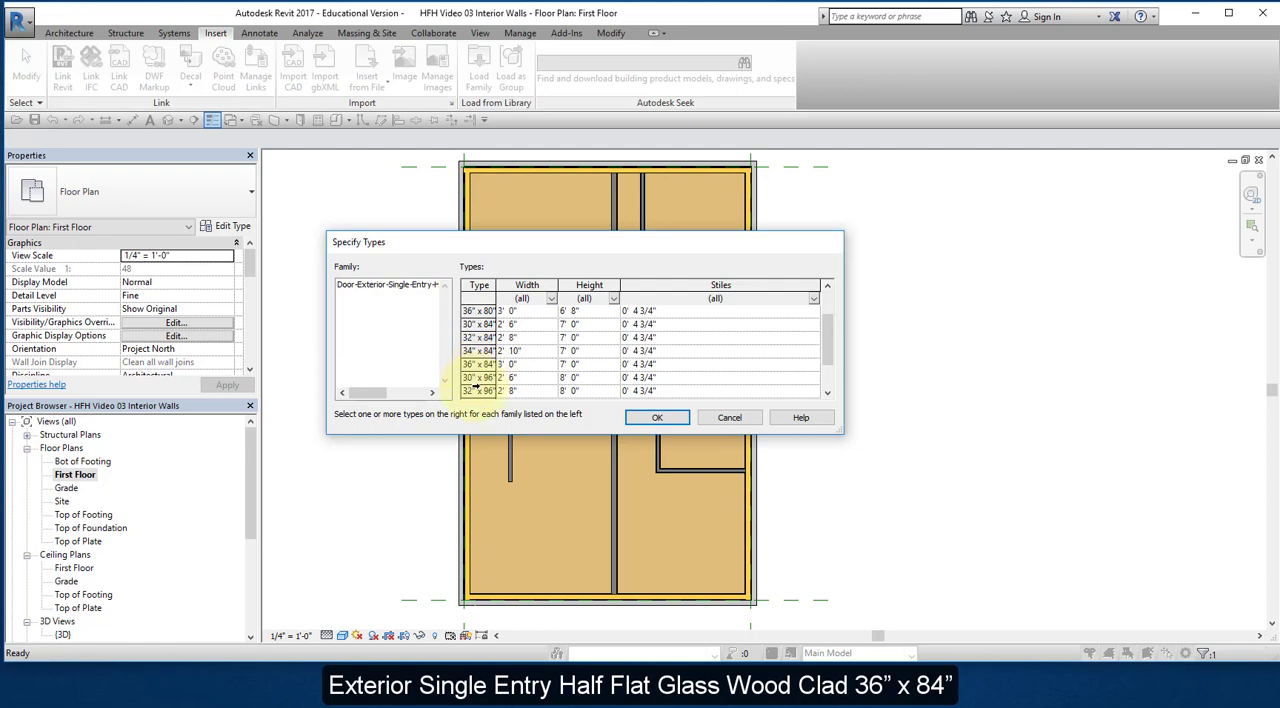
{"action": "left_click", "coordinate": [478, 363]}
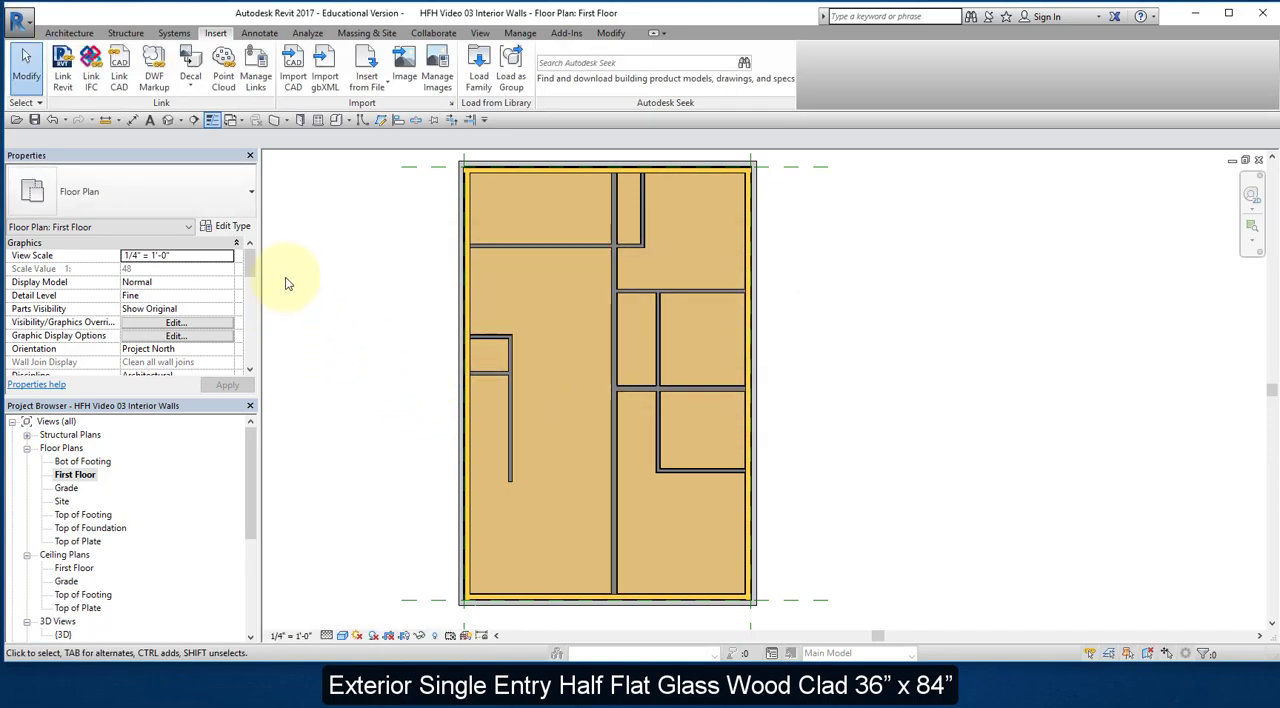
{"action": "mouse_move", "coordinate": [80, 390]}
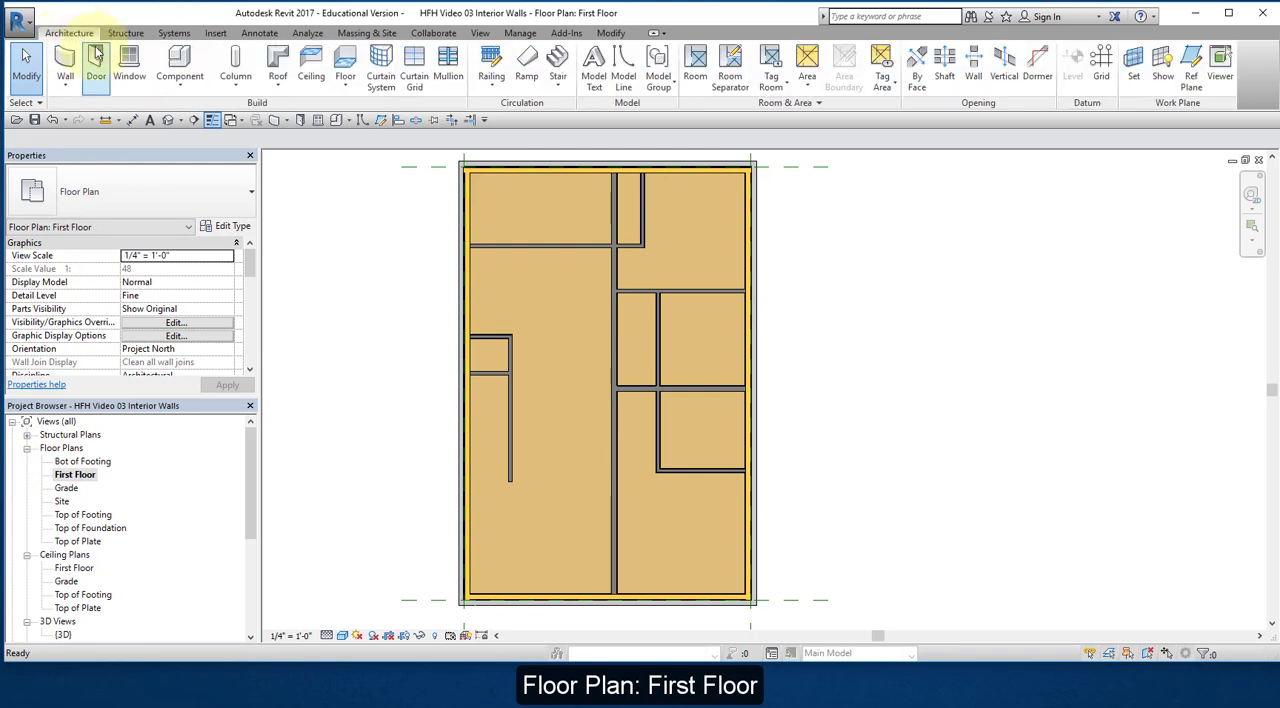
{"action": "mouse_move", "coordinate": [288, 120]}
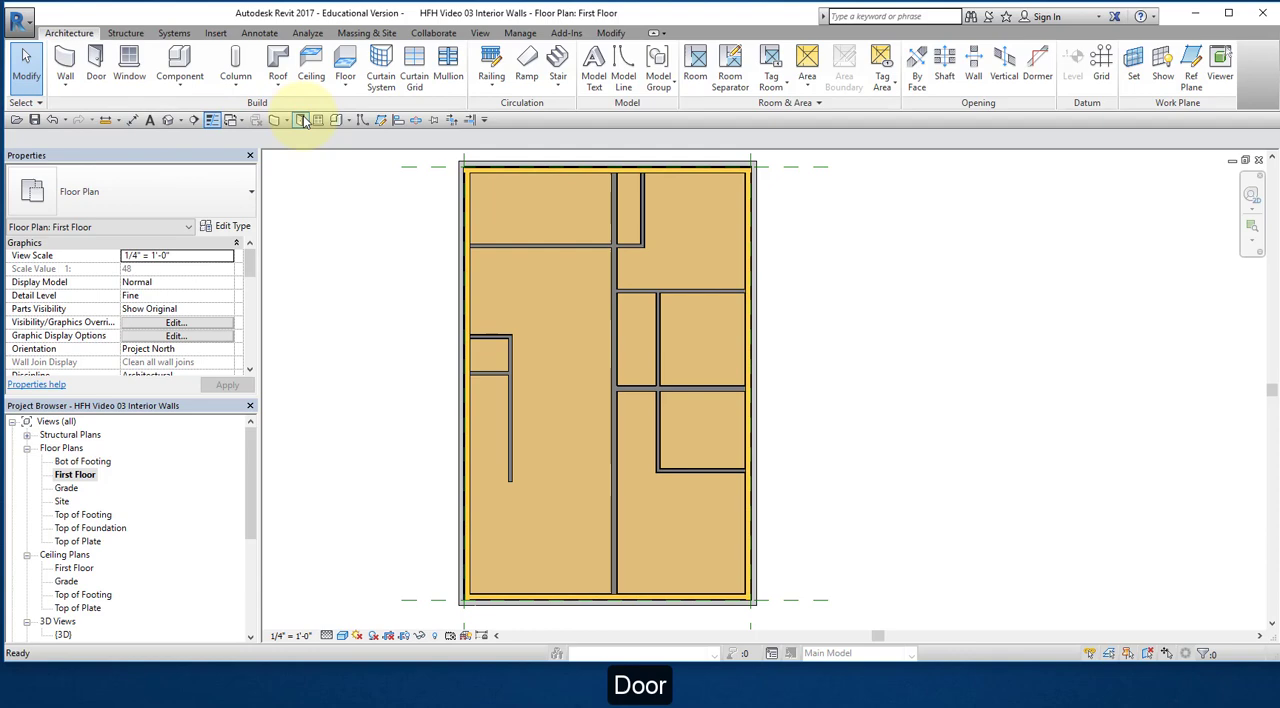
Activate the Door tool on the Architecture tab
{"action": "left_click", "coordinate": [95, 65]}
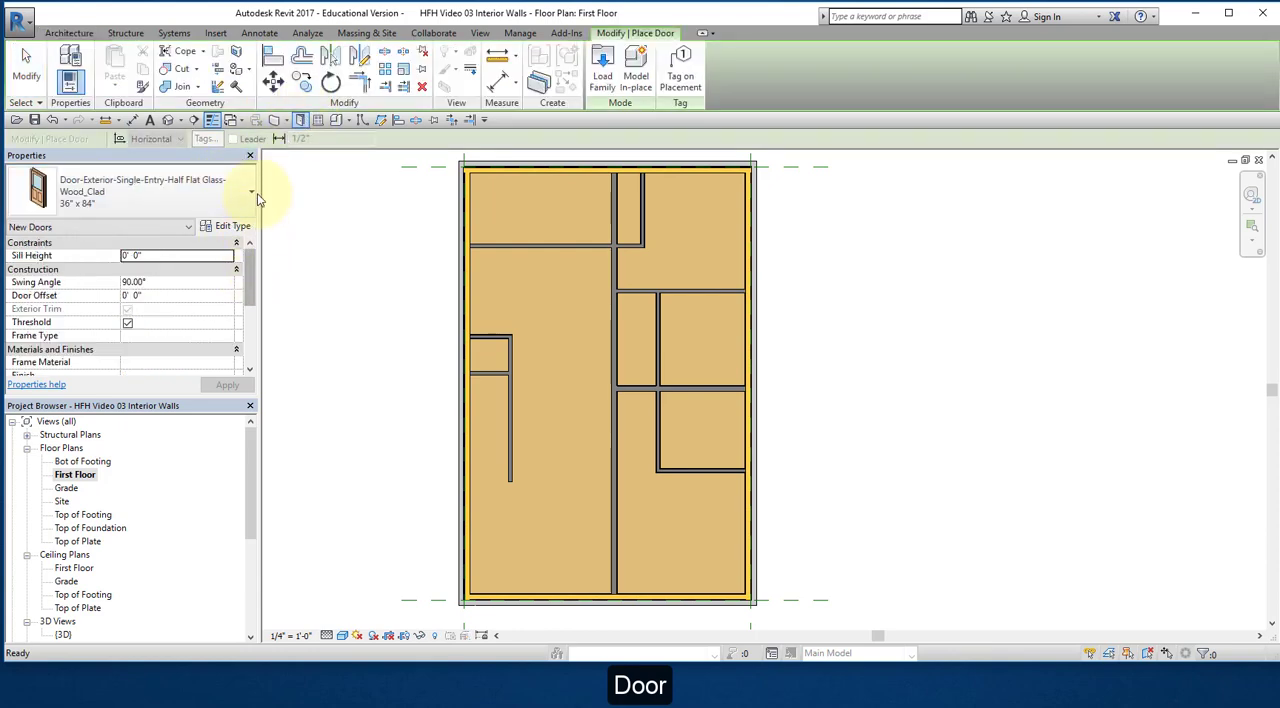
Browse the Type Selector for the Front Half-Moon Light 36" x 84" door type
{"action": "left_click", "coordinate": [251, 191]}
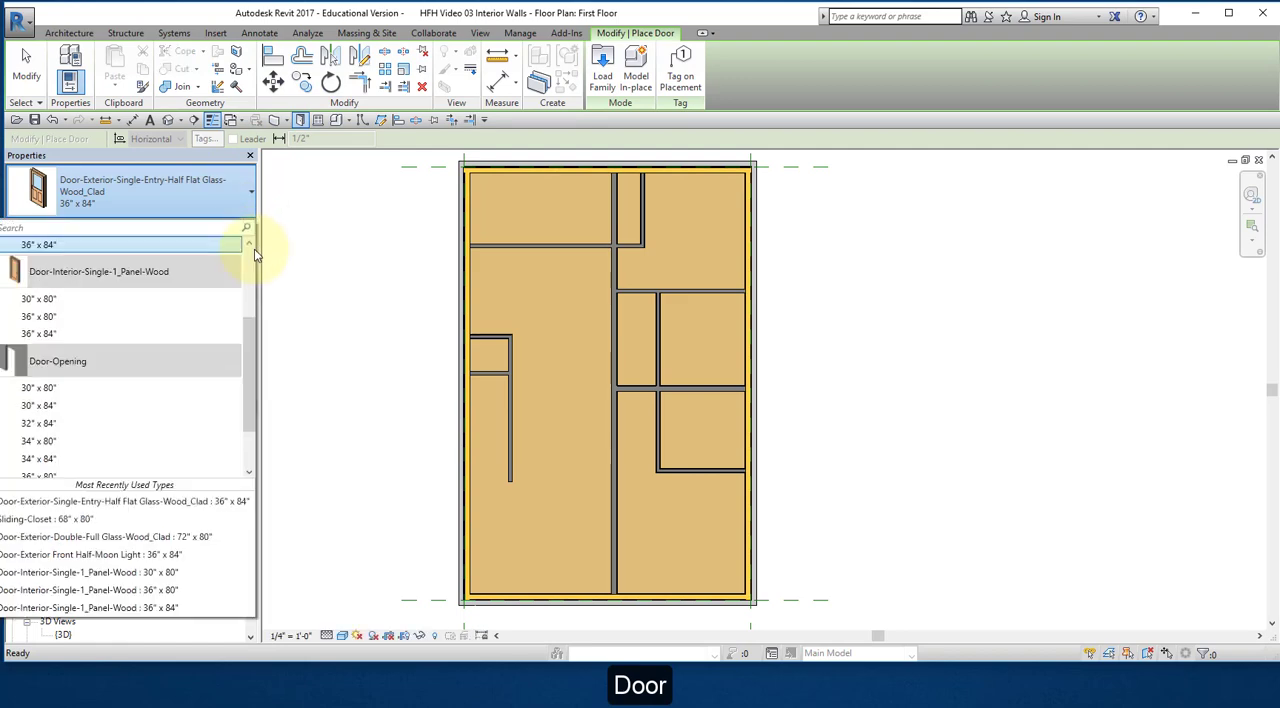
{"action": "scroll", "scroll_direction": "up", "scroll_amount": 3}
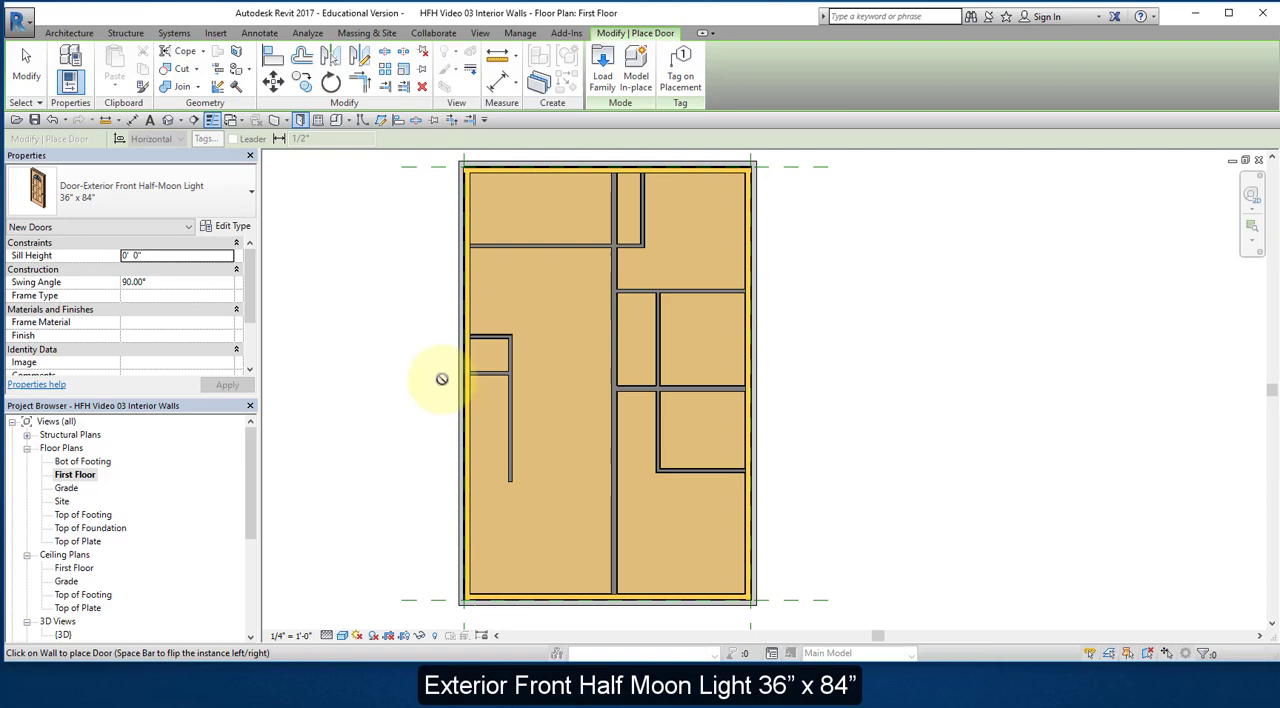
{"action": "mouse_move", "coordinate": [455, 400]}
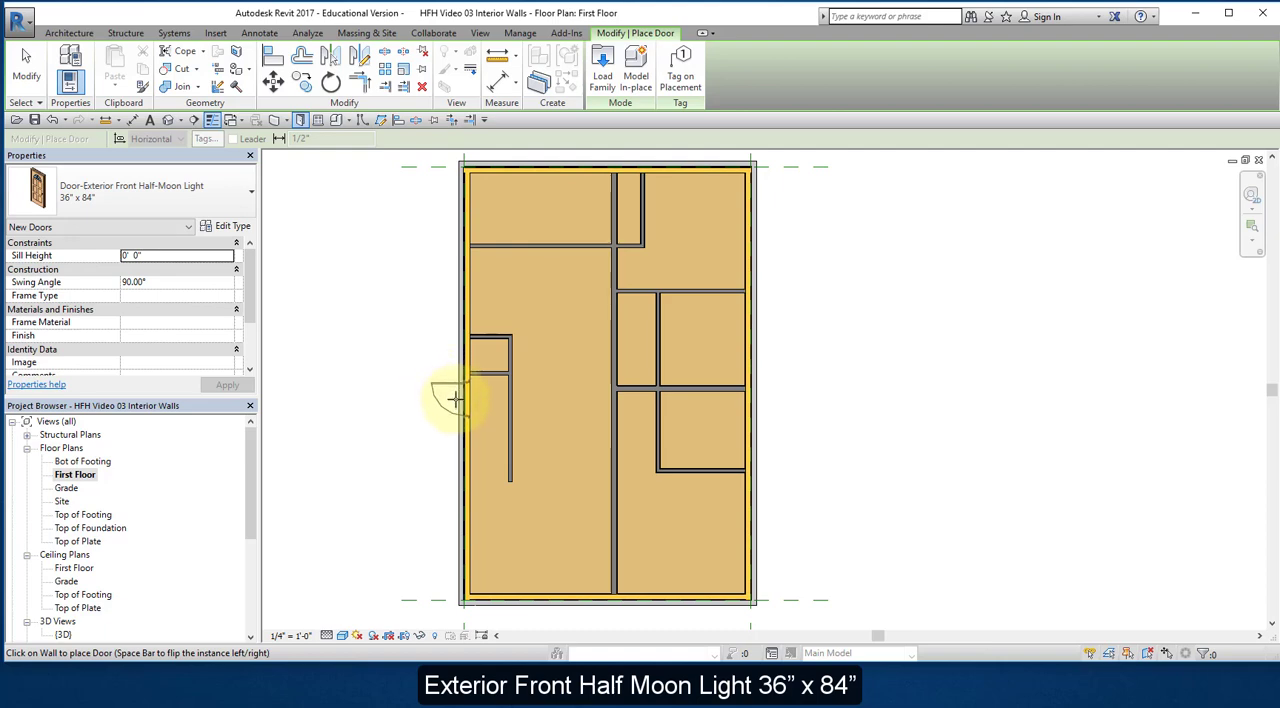
{"action": "mouse_move", "coordinate": [470, 400]}
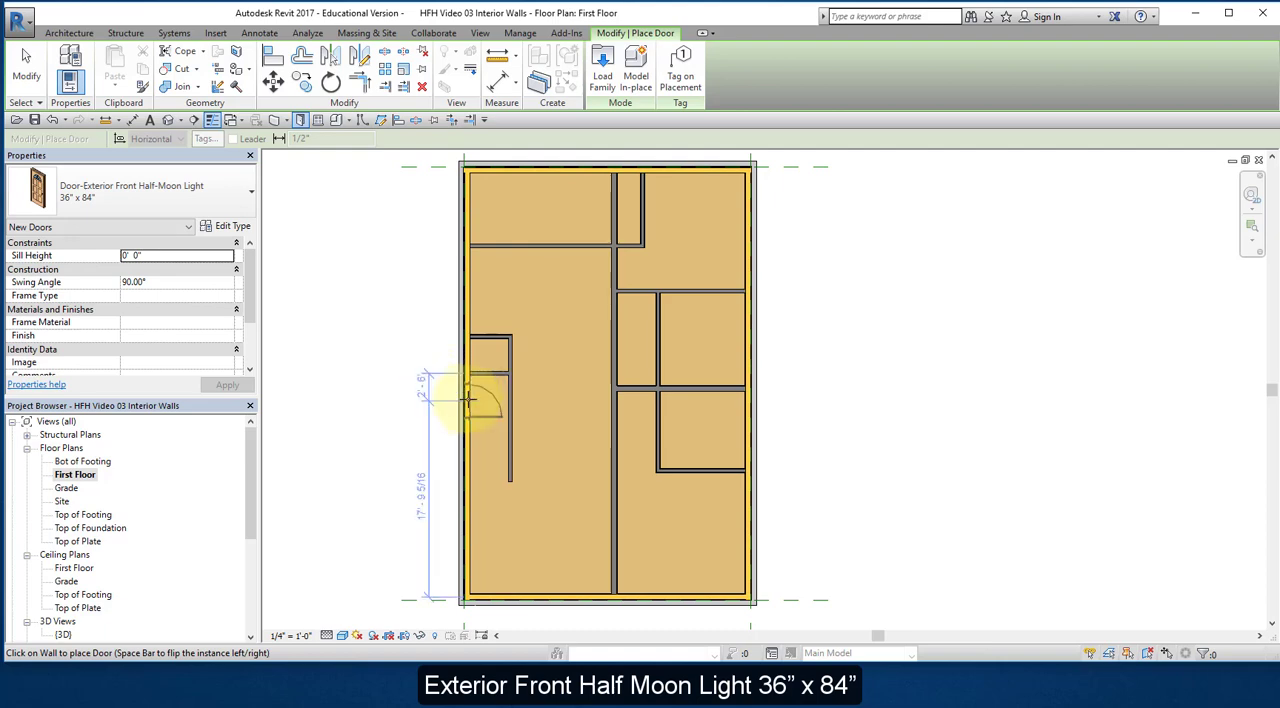
{"action": "mouse_move", "coordinate": [470, 398]}
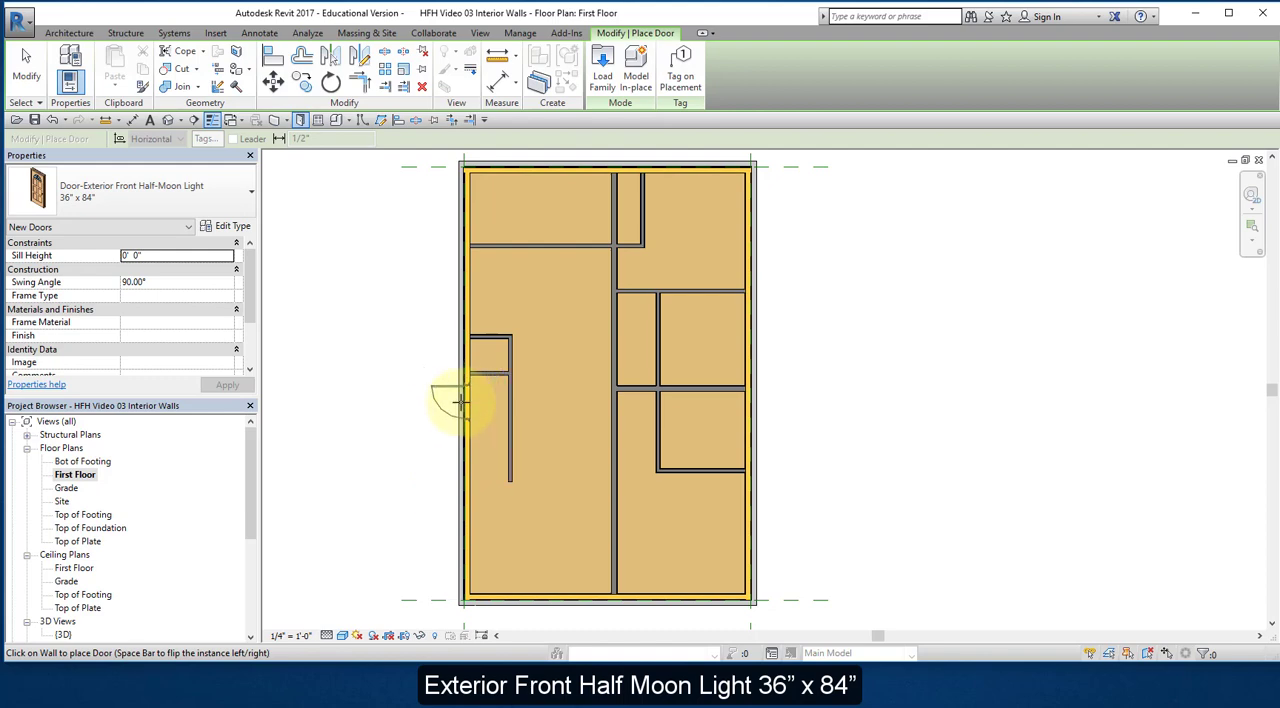
{"action": "mouse_move", "coordinate": [473, 400]}
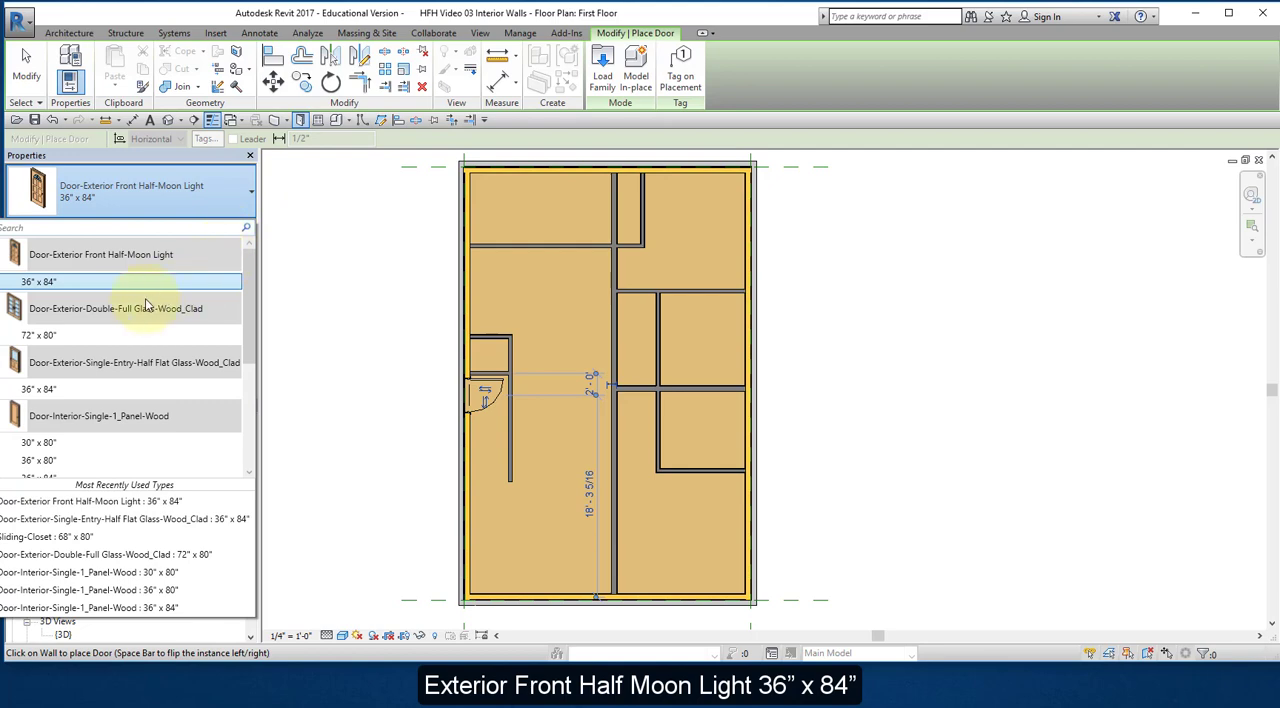
{"action": "mouse_move", "coordinate": [115, 308]}
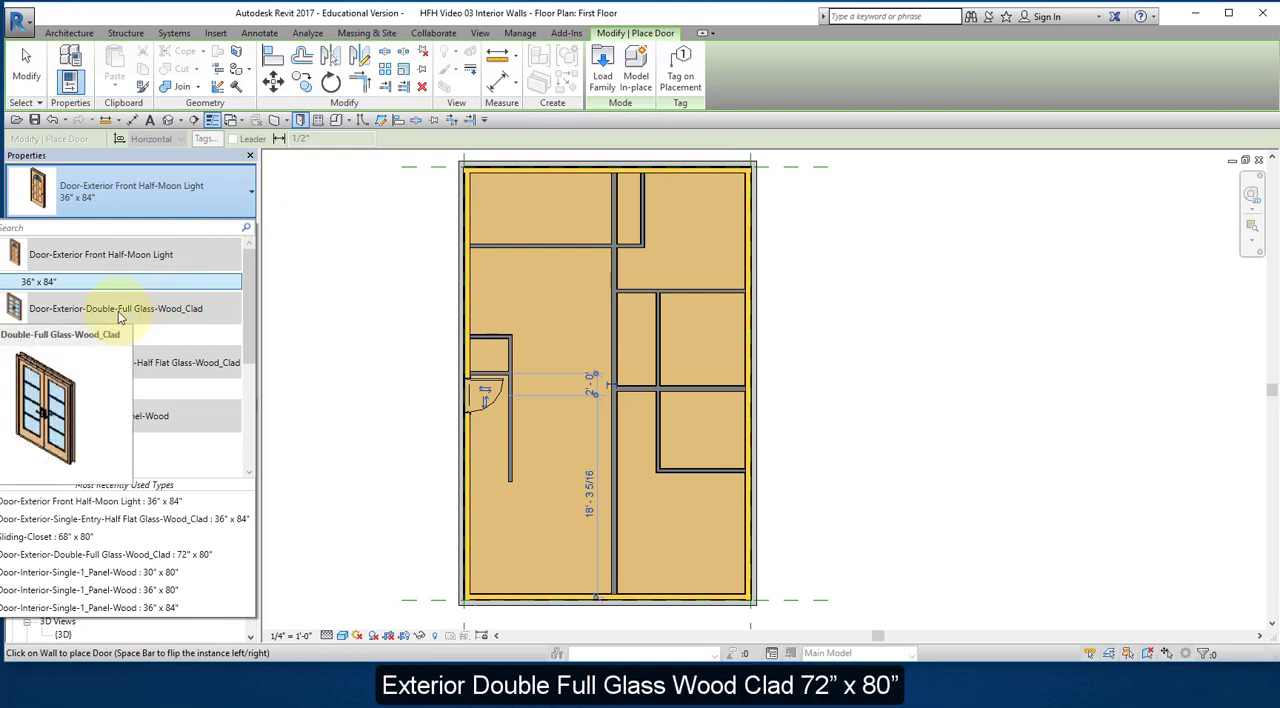
Choose the Door-Exterior-Double-Full Glass-Wood_Clad 72" x 80" type
{"action": "left_click", "coordinate": [115, 308]}
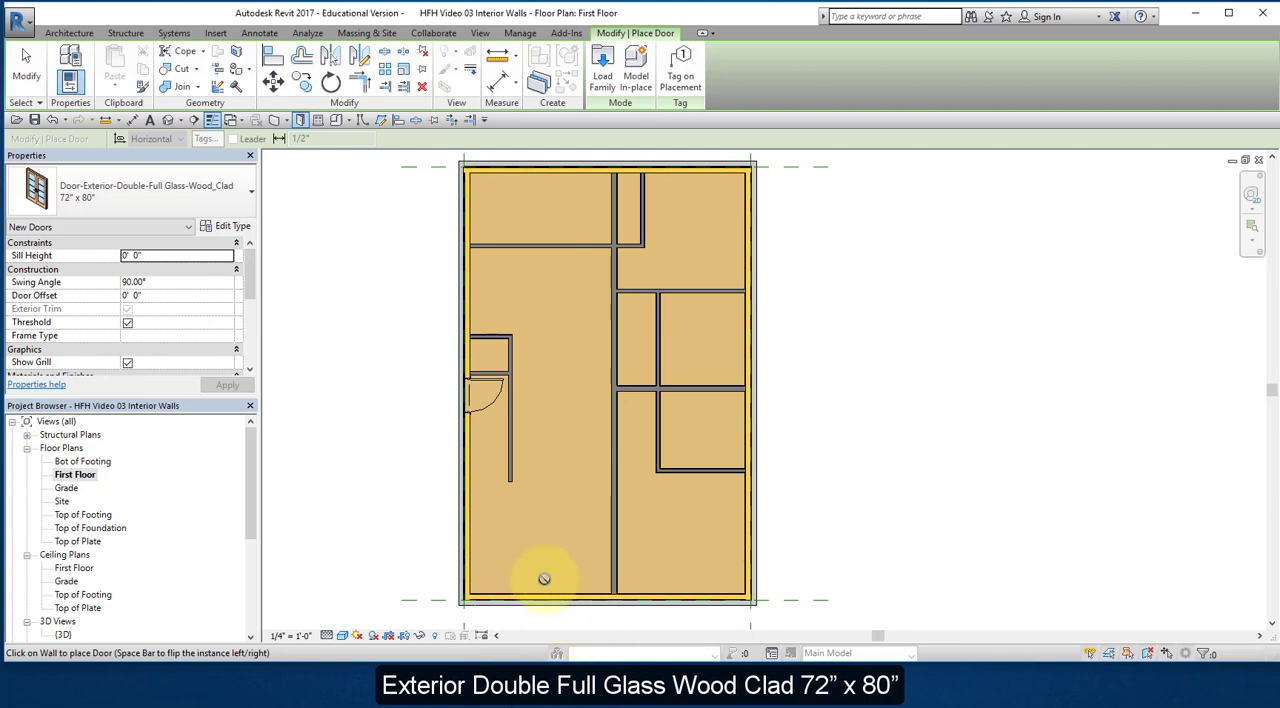
{"action": "mouse_move", "coordinate": [548, 585]}
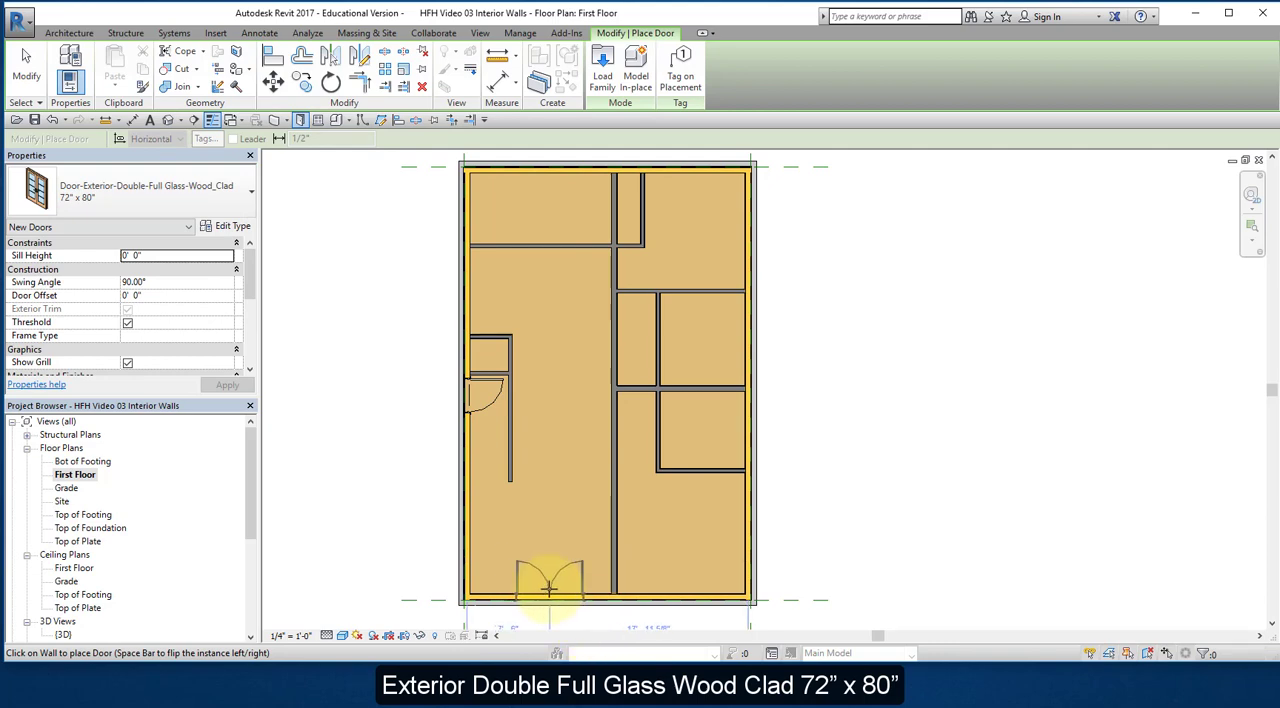
{"action": "mouse_move", "coordinate": [548, 585]}
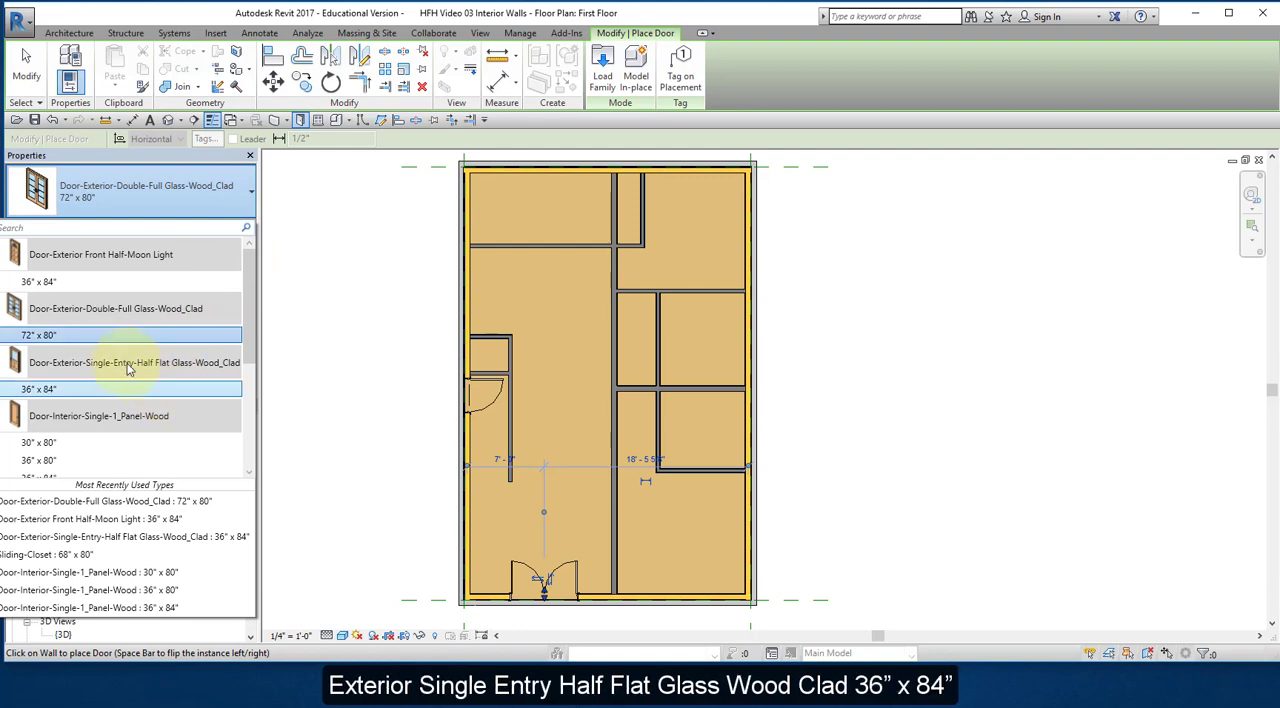
{"action": "mouse_move", "coordinate": [133, 362]}
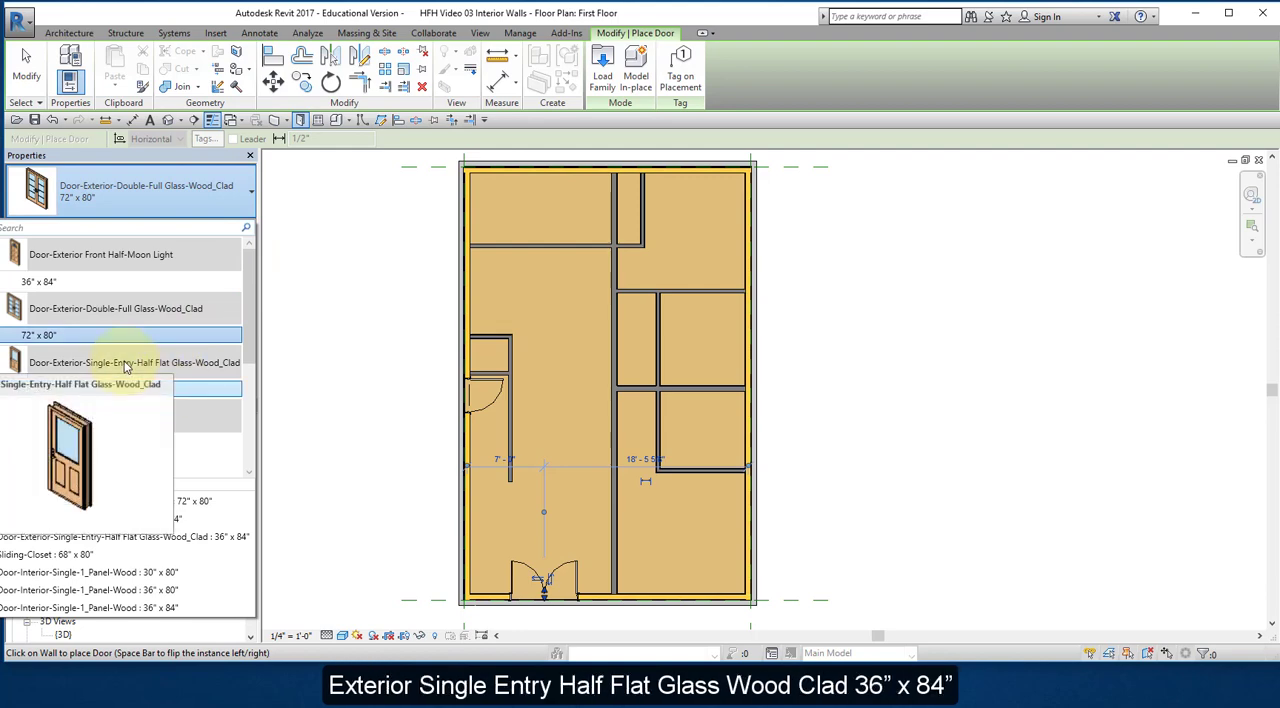
Place a Single-Entry Half Flat Glass 36" x 84" door in the top exterior wall
{"action": "left_click", "coordinate": [133, 362]}
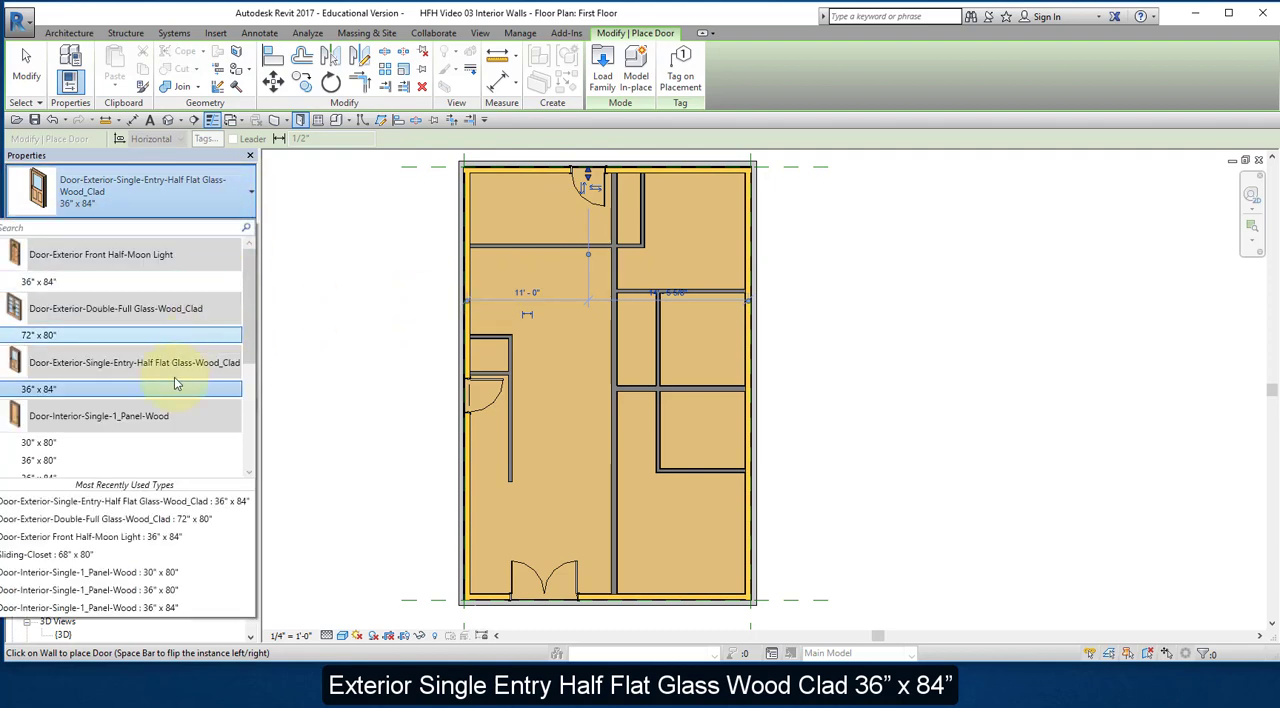
{"action": "left_click", "coordinate": [68, 460]}
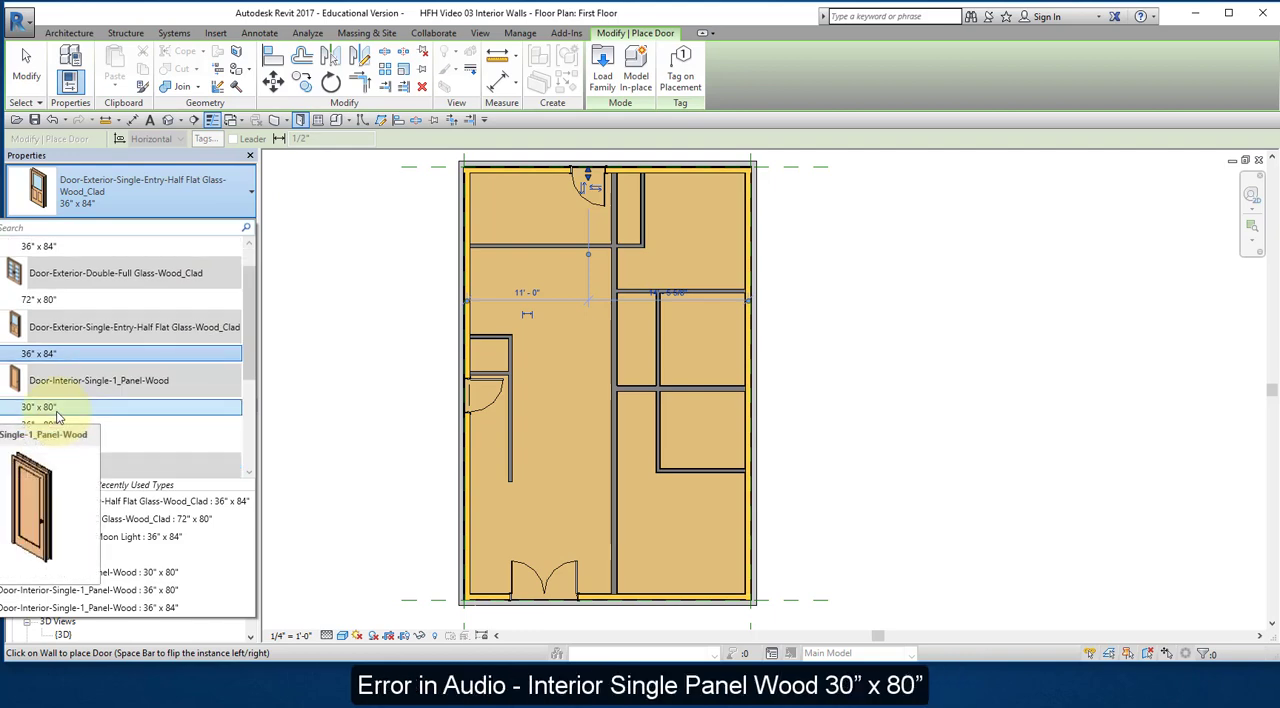
Choose Door-Interior-Single-1_Panel-Wood 30" x 80" as the door type
{"action": "left_click", "coordinate": [38, 407]}
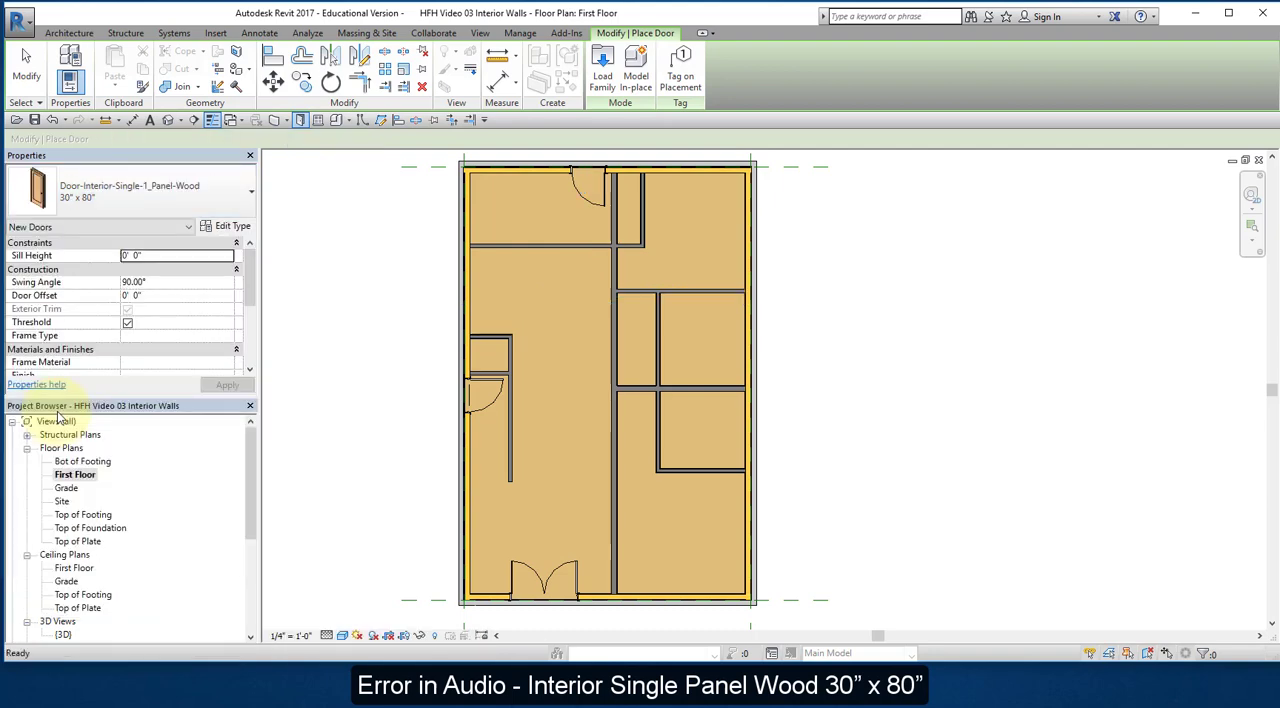
{"action": "mouse_move", "coordinate": [515, 360]}
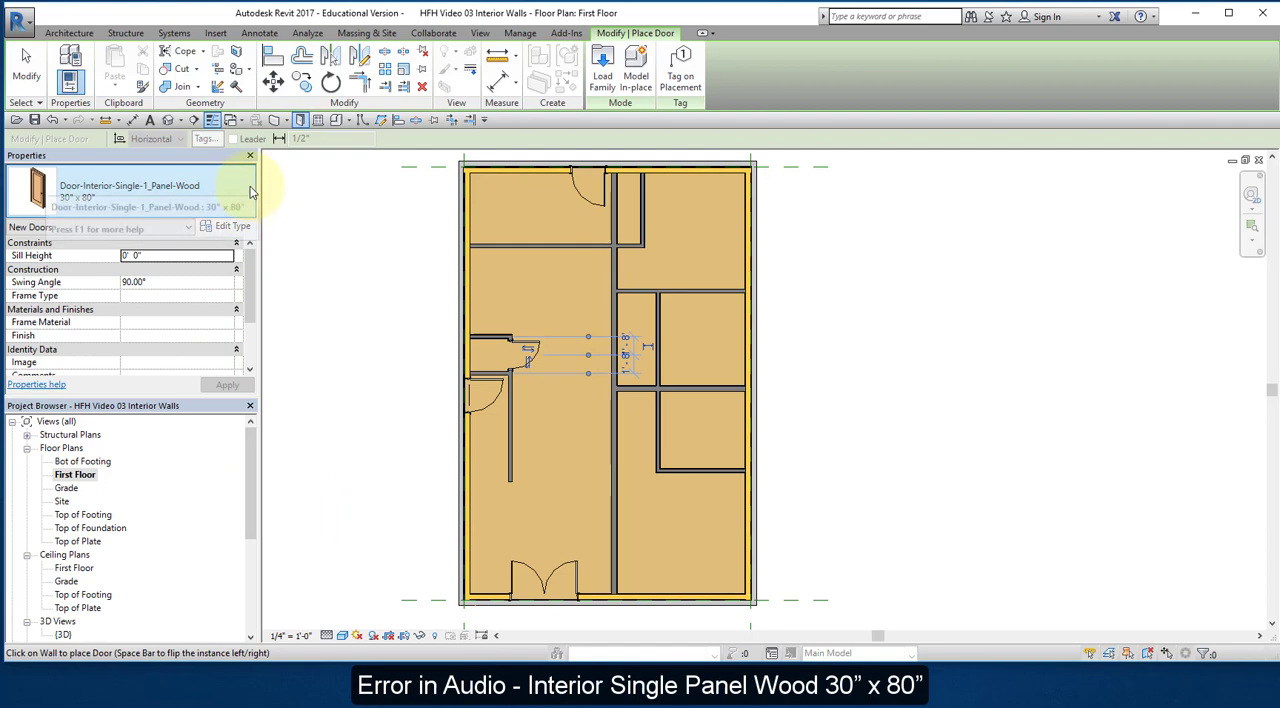
Switch the door type list to the 36" x 80" single-panel interior door
{"action": "left_click", "coordinate": [251, 190]}
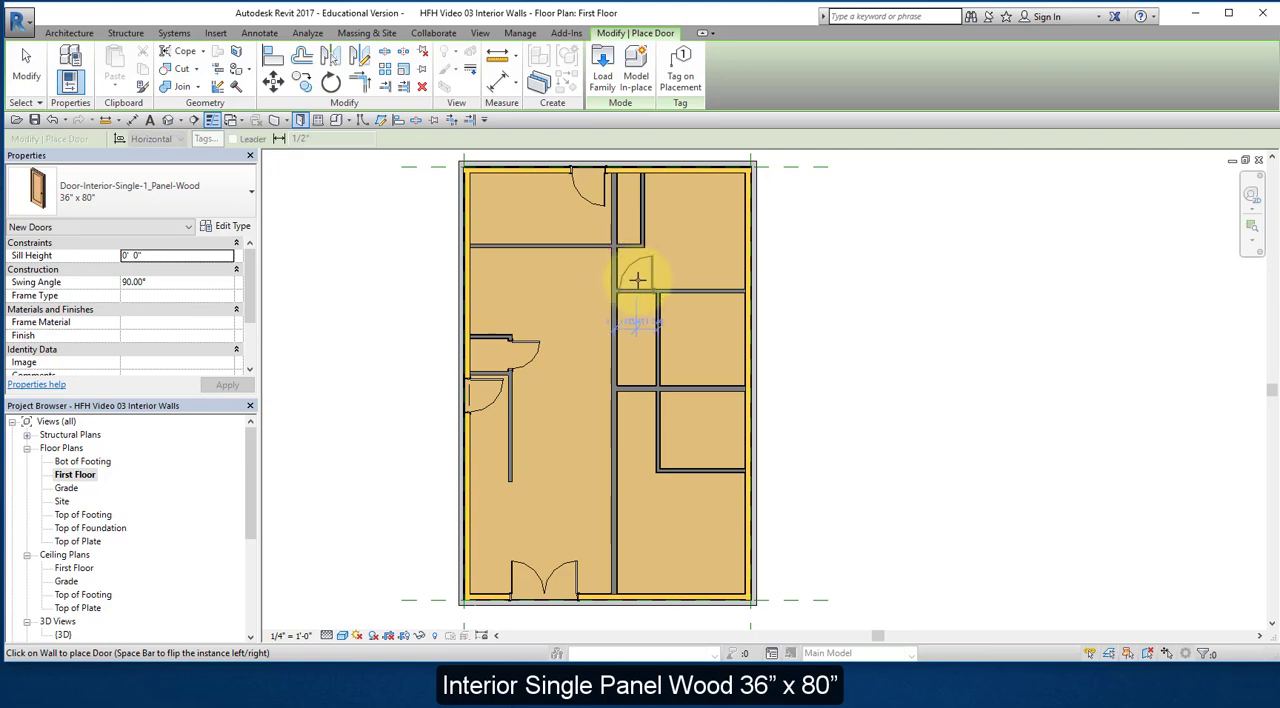
{"action": "mouse_move", "coordinate": [585, 240]}
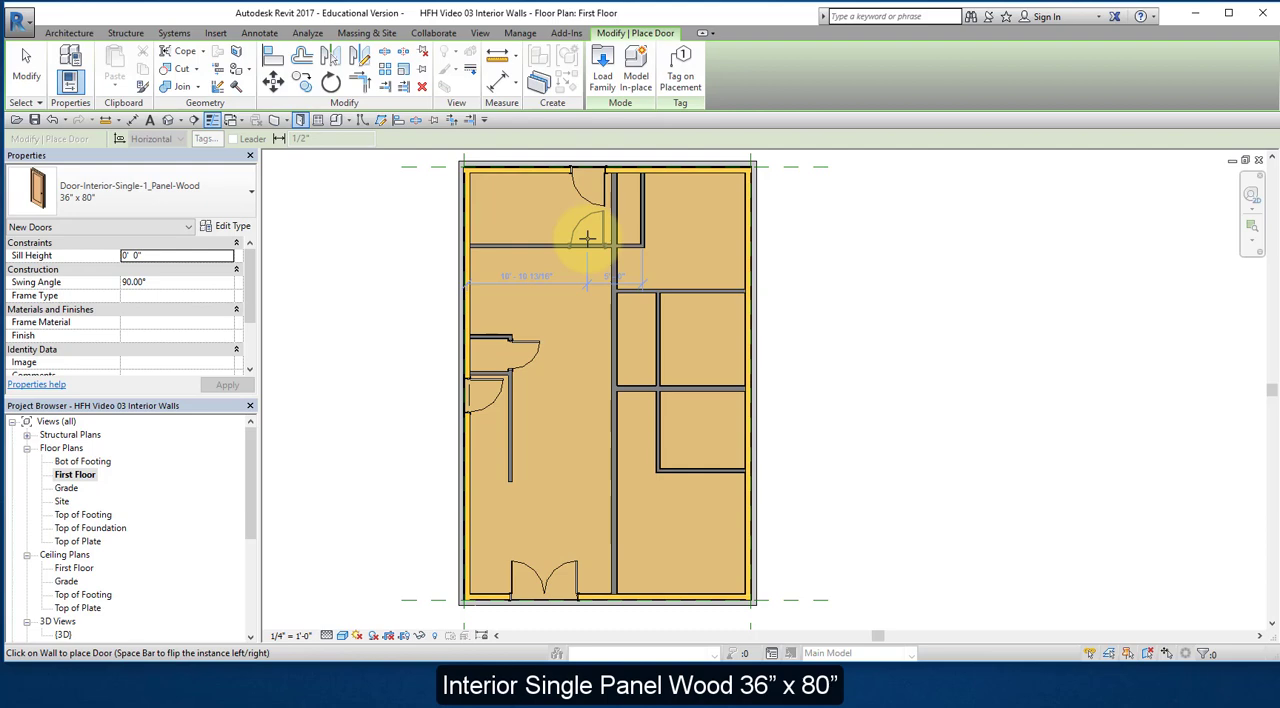
{"action": "mouse_move", "coordinate": [635, 285]}
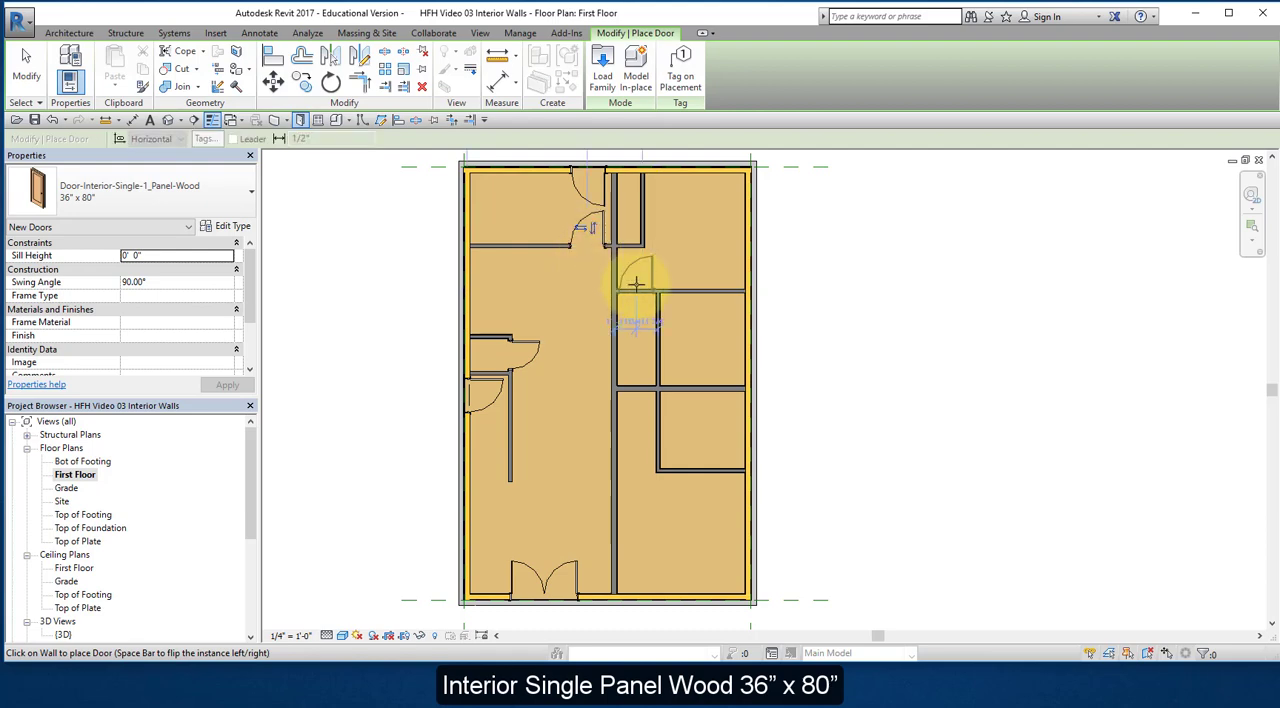
{"action": "mouse_move", "coordinate": [637, 285]}
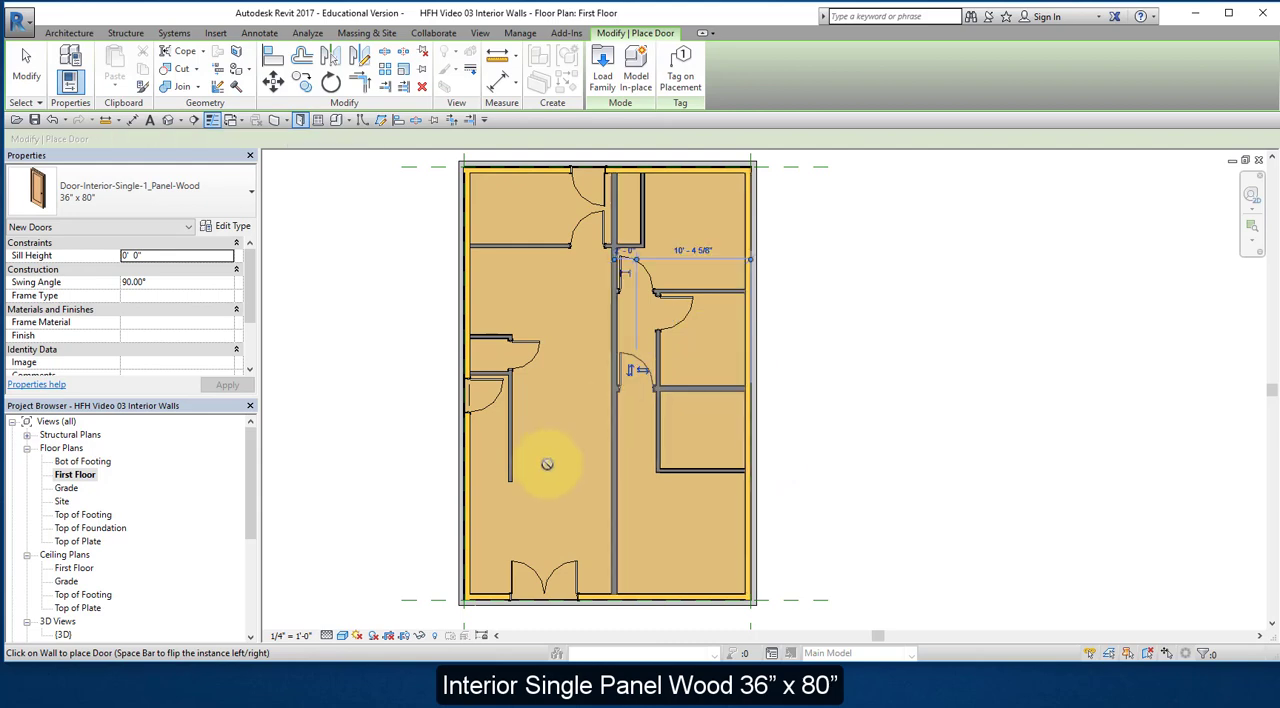
{"action": "left_click", "coordinate": [680, 75]}
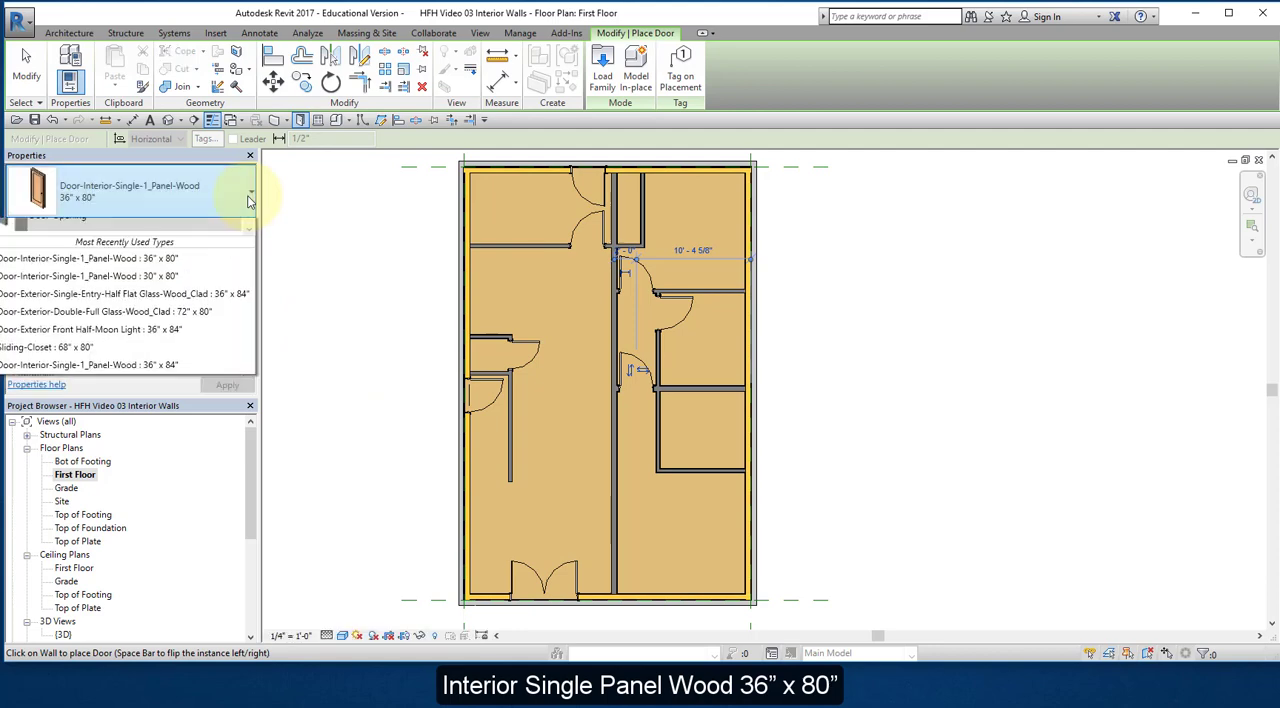
Scroll the Type Selector list to pick Door-Opening 36" x 80"
{"action": "left_click", "coordinate": [251, 191]}
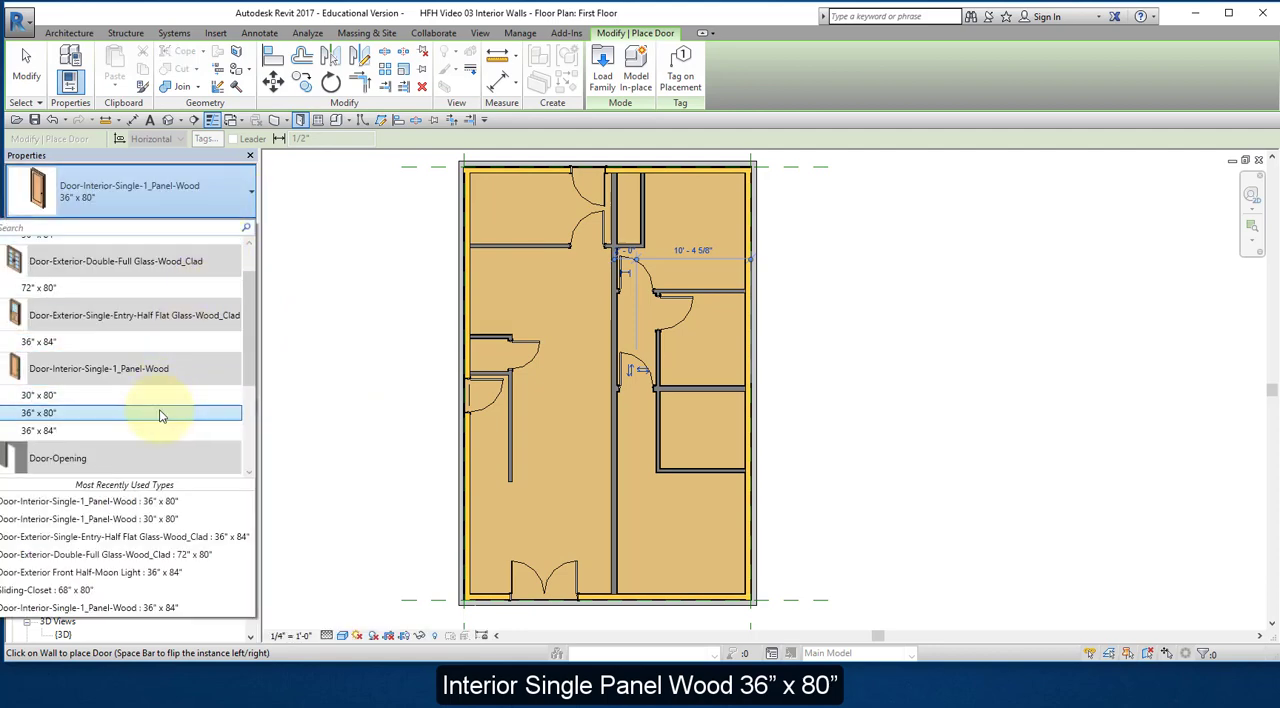
{"action": "scroll", "scroll_direction": "down", "scroll_amount": 3}
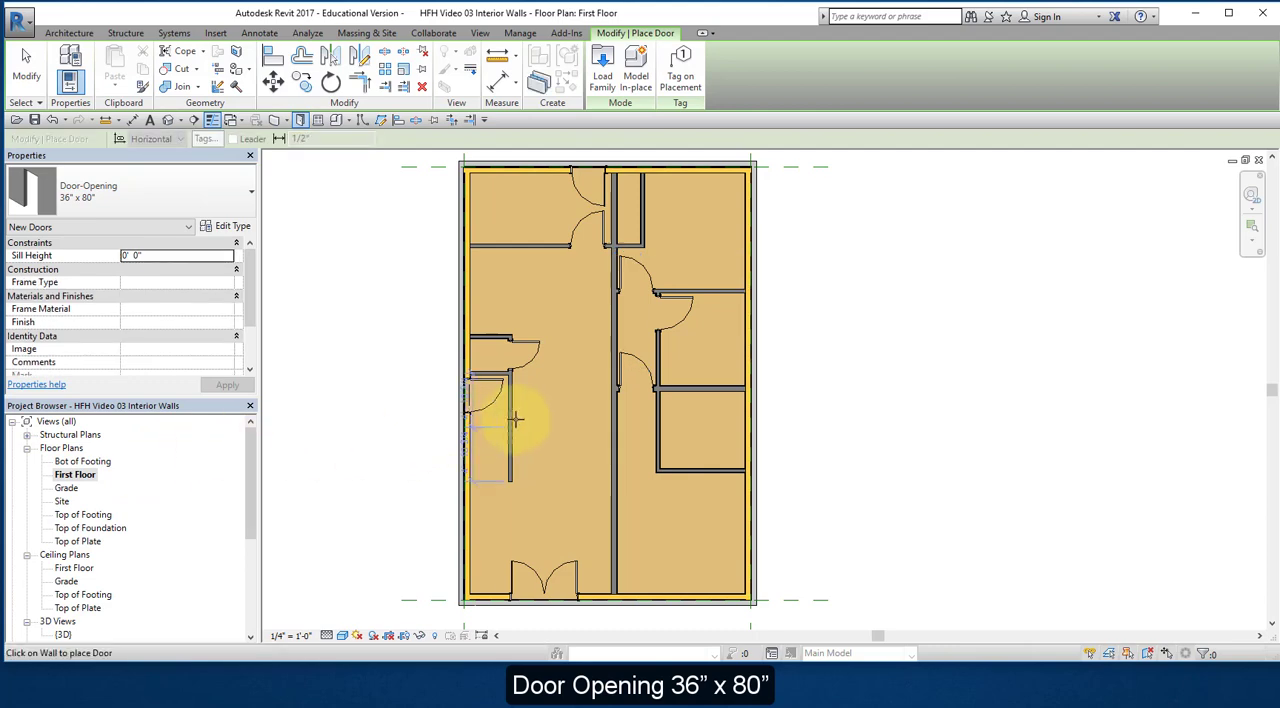
{"action": "mouse_move", "coordinate": [510, 405]}
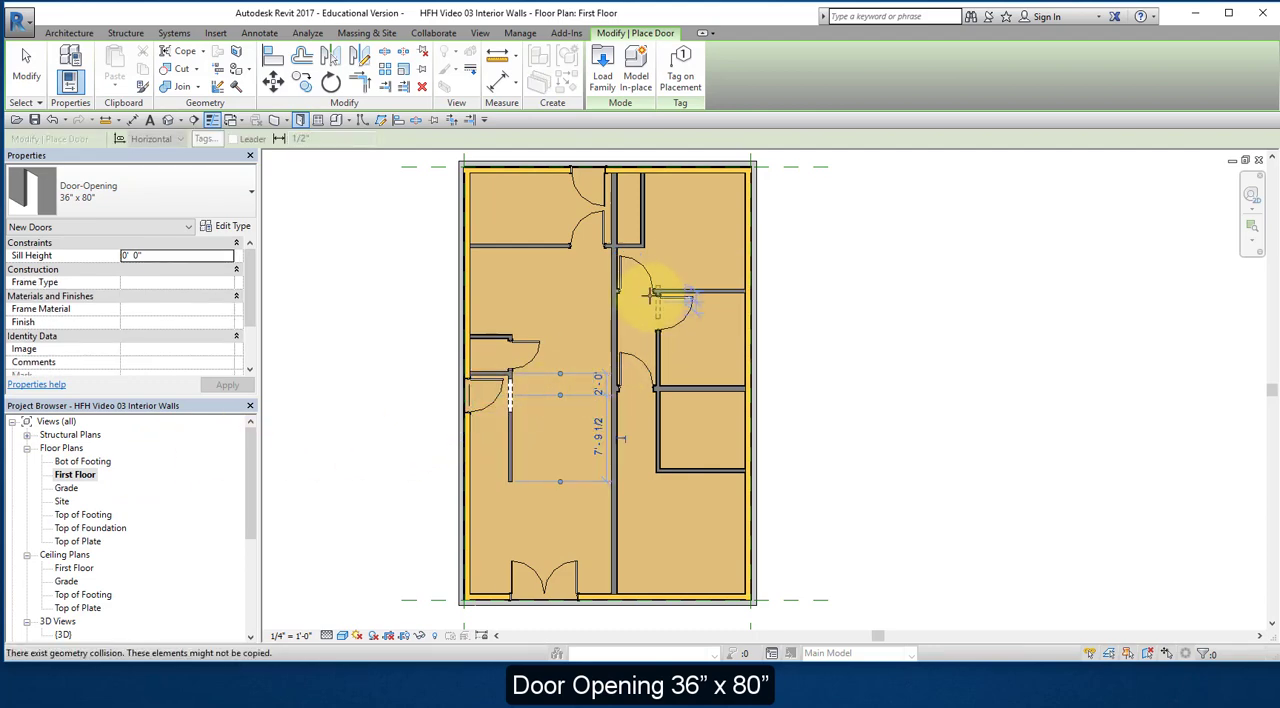
{"action": "mouse_move", "coordinate": [615, 318]}
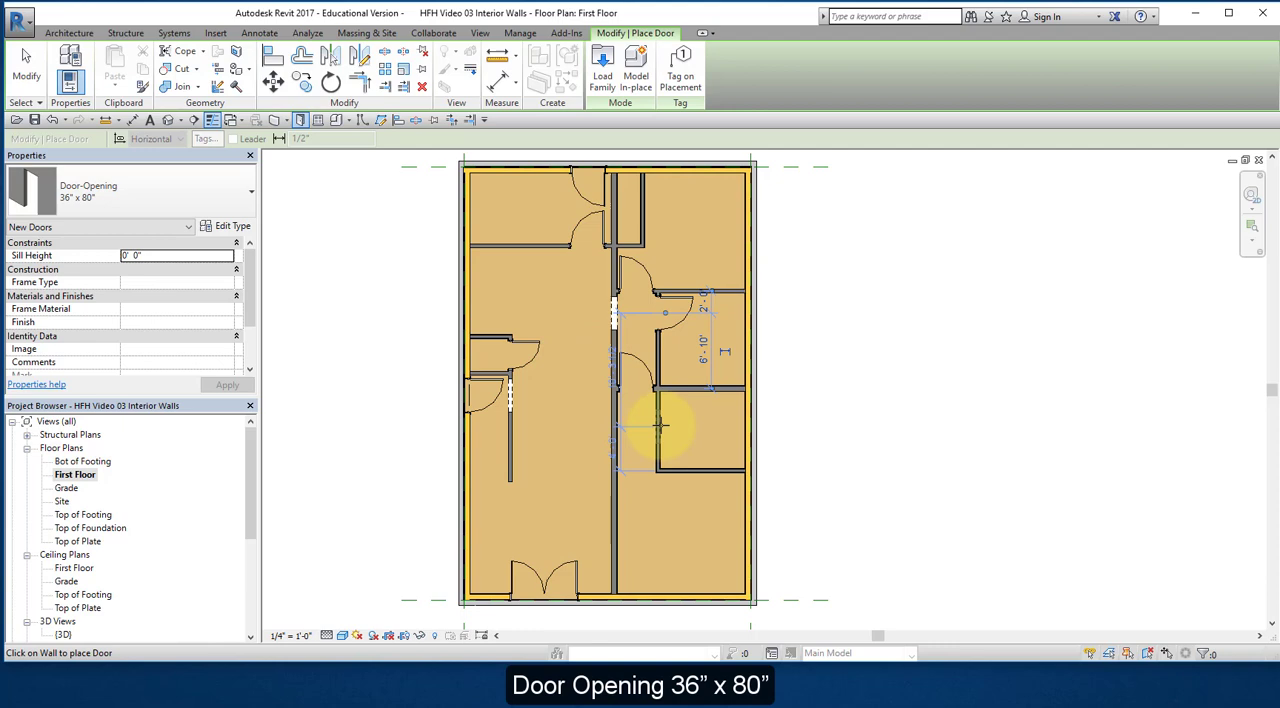
{"action": "mouse_move", "coordinate": [660, 425]}
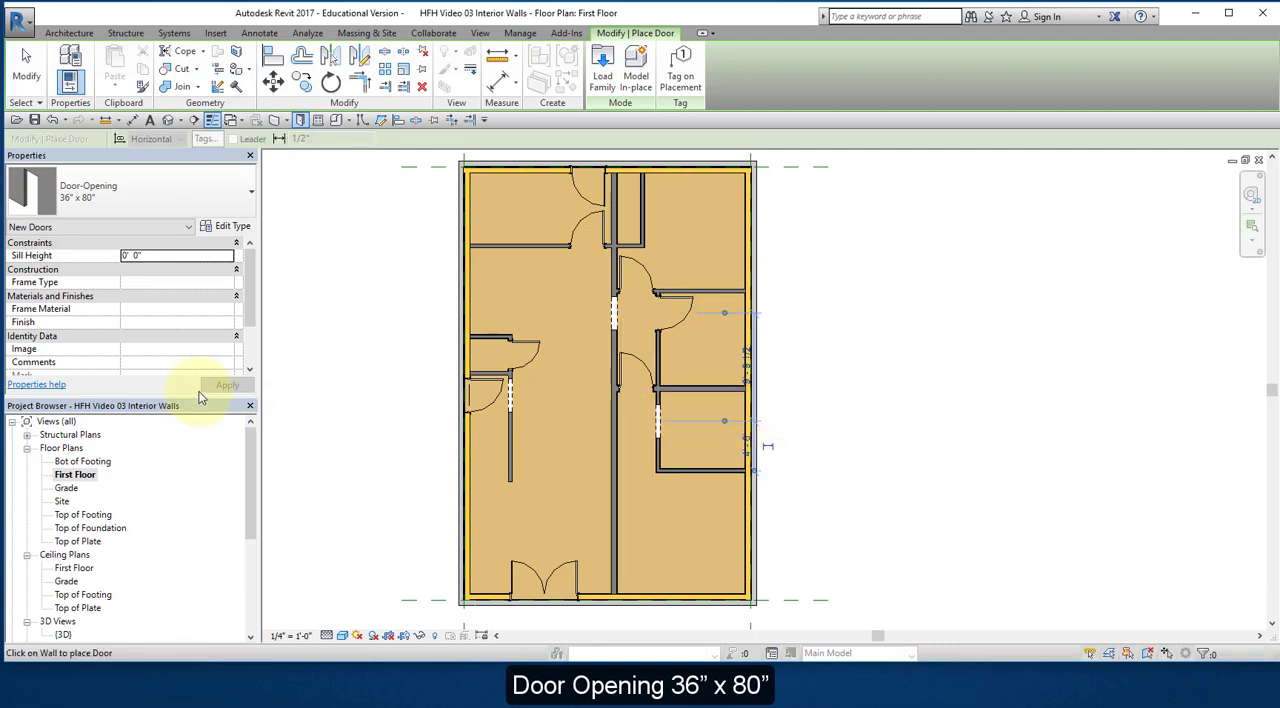
Switch the Type Selector to the Sliding-Closet 68" x 80" door
{"action": "left_click", "coordinate": [251, 192]}
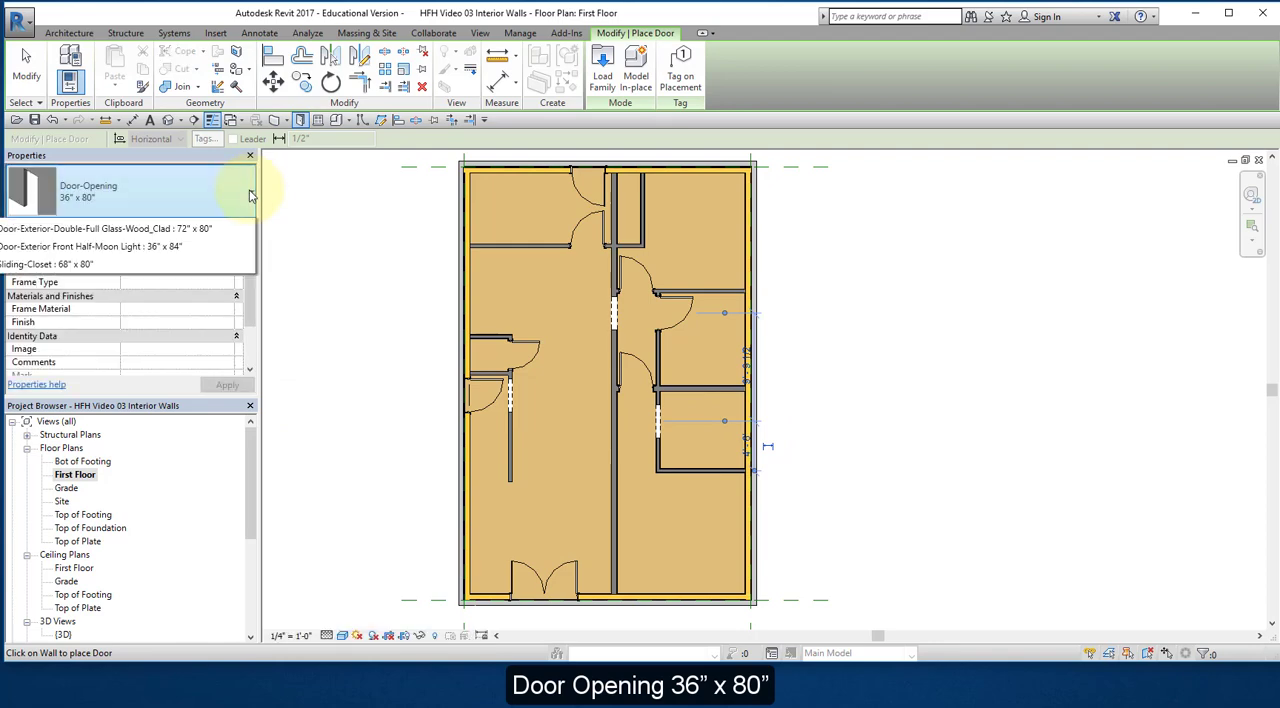
{"action": "left_click", "coordinate": [251, 192]}
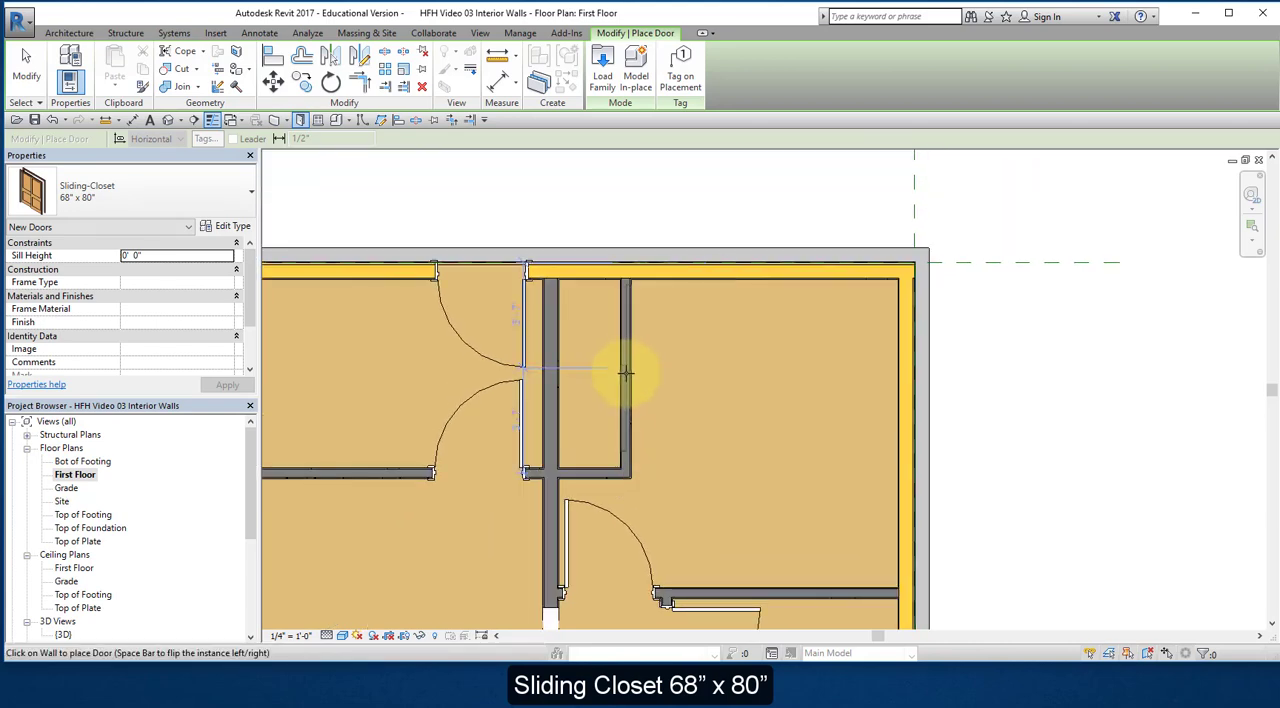
{"action": "mouse_move", "coordinate": [632, 373]}
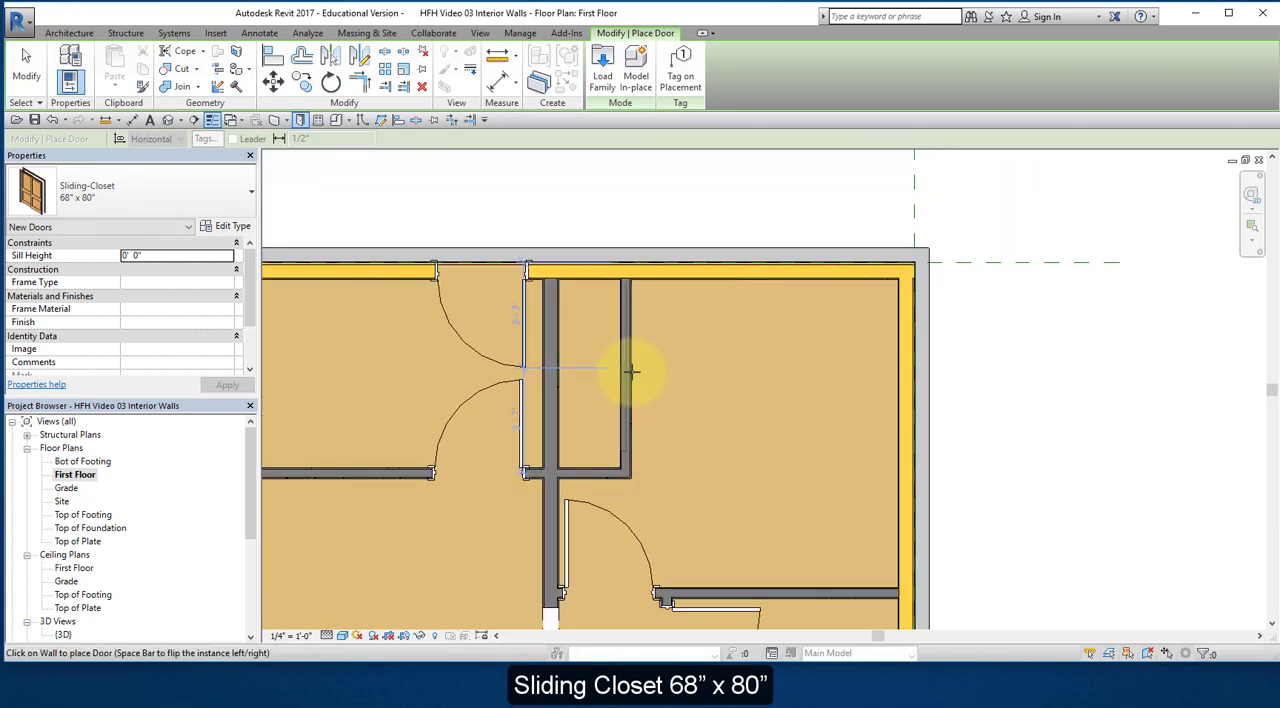
{"action": "mouse_move", "coordinate": [633, 375]}
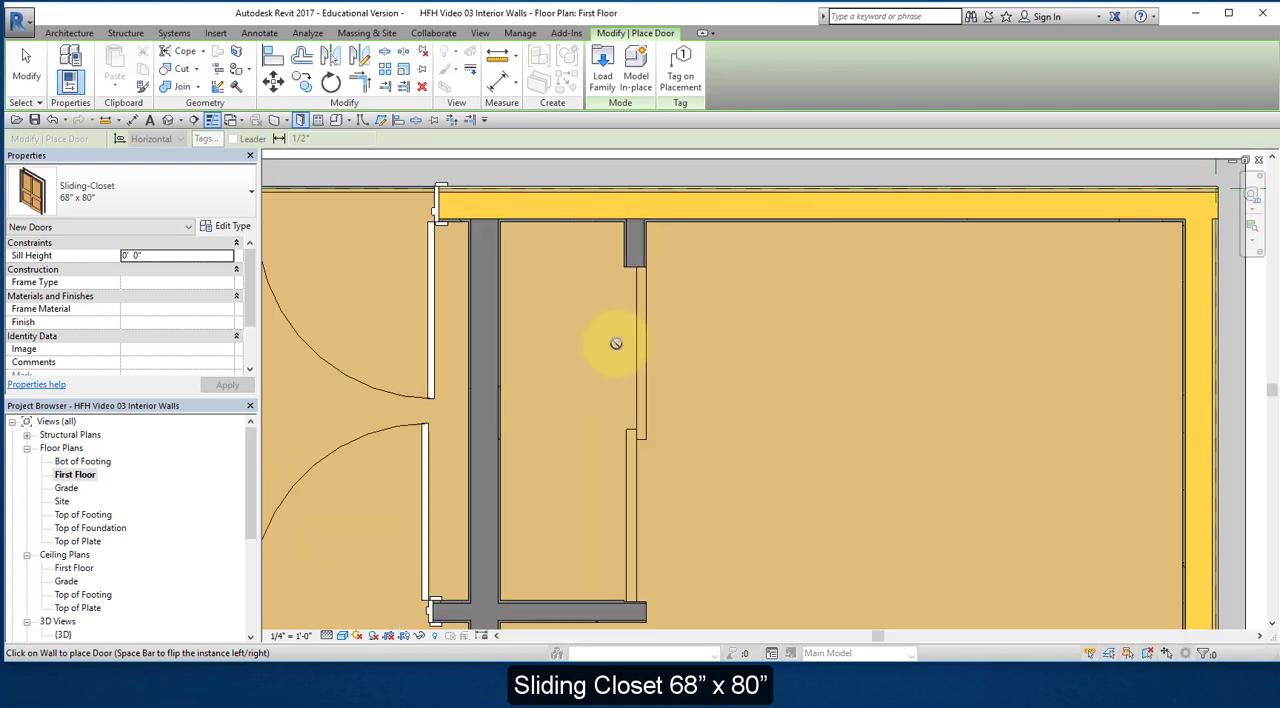
{"action": "mouse_move", "coordinate": [275, 150]}
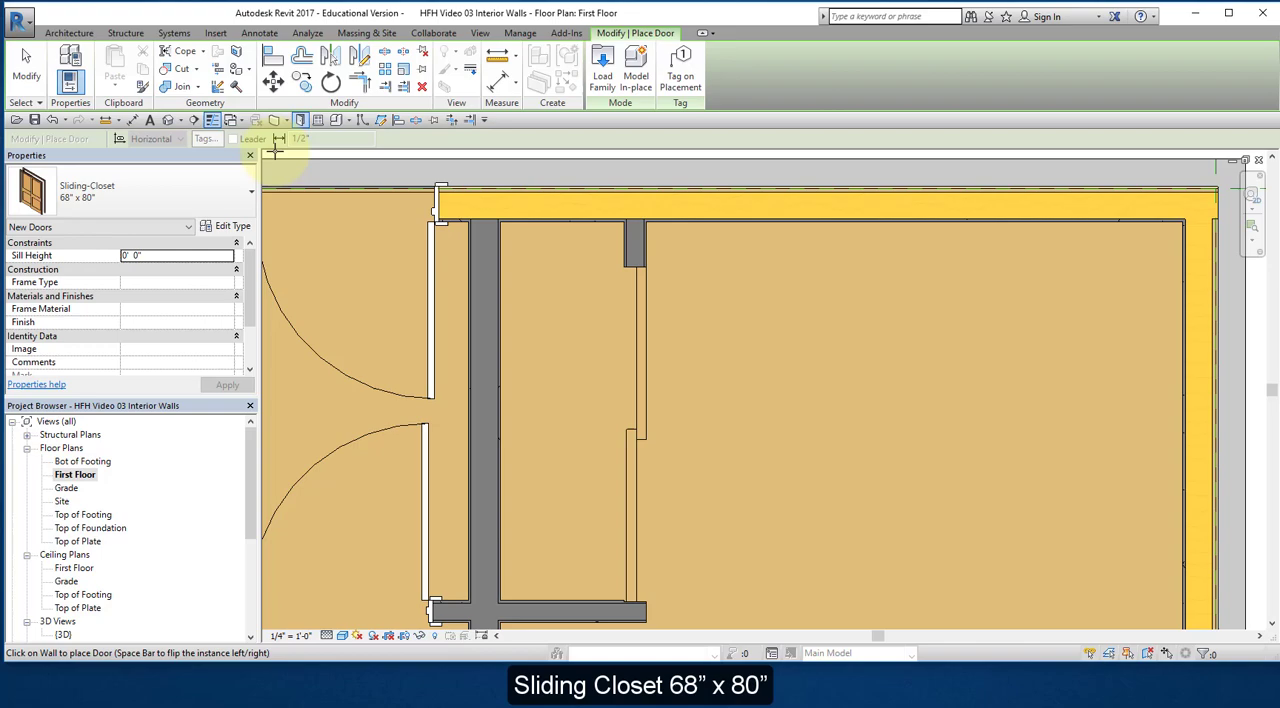
Exit door placement and select the closet, exterior and interior doors to check them
{"action": "key", "text": "Escape"}
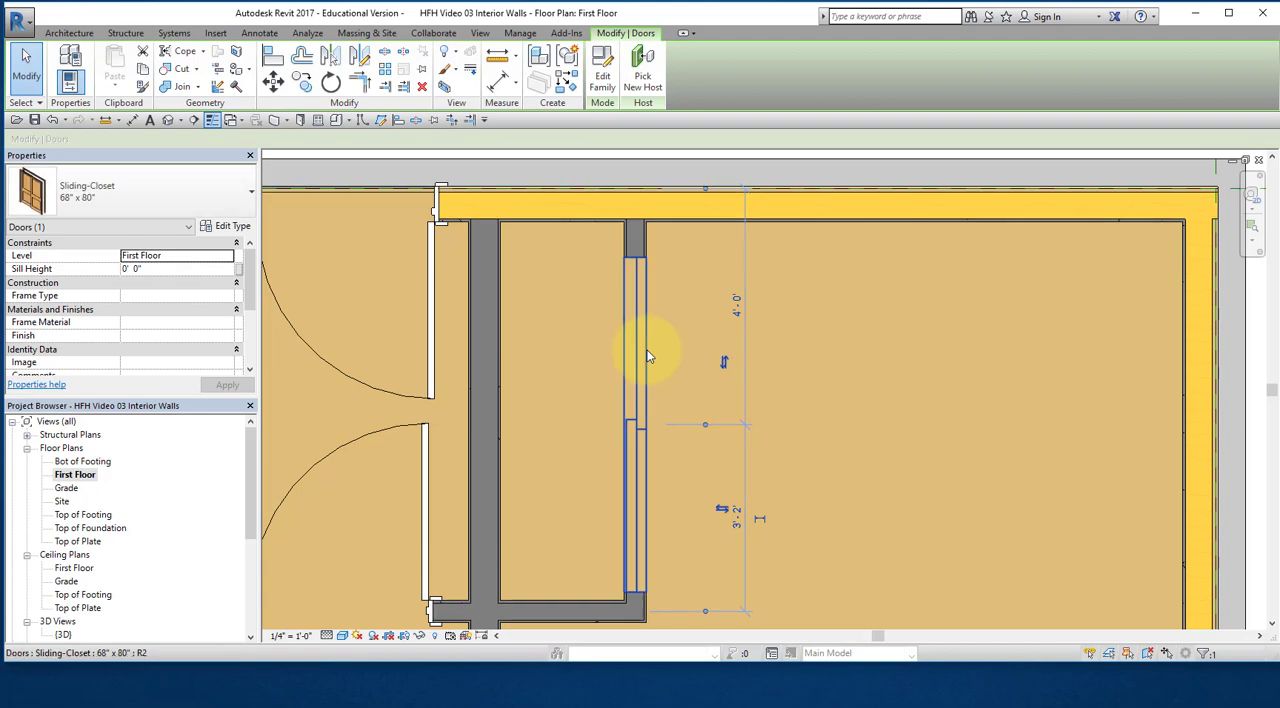
{"action": "mouse_move", "coordinate": [645, 355]}
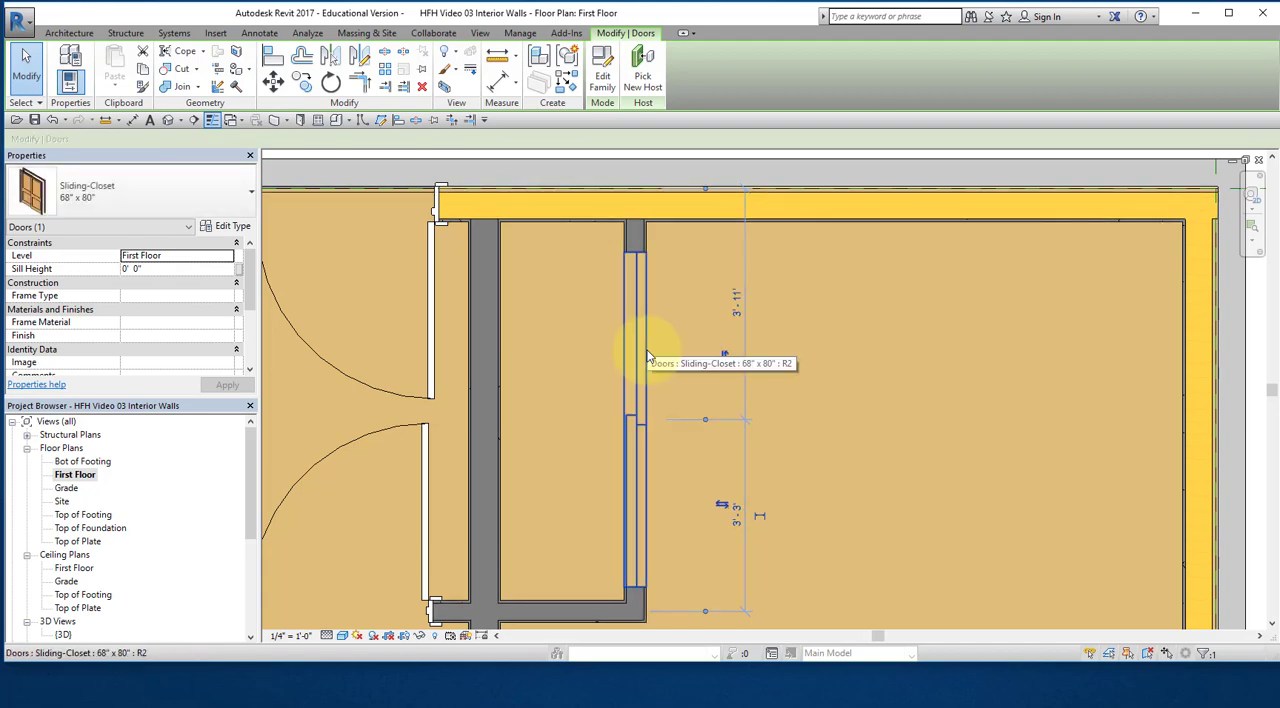
{"action": "left_click", "coordinate": [484, 325]}
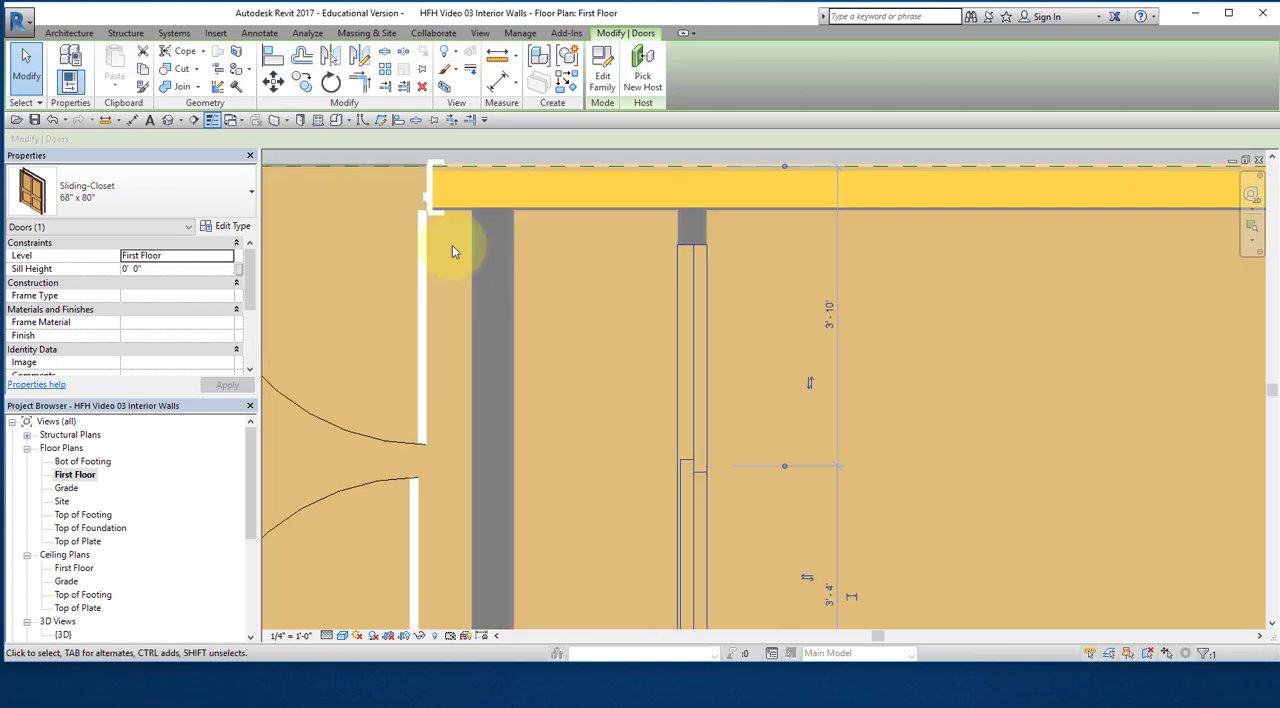
{"action": "left_click", "coordinate": [425, 235]}
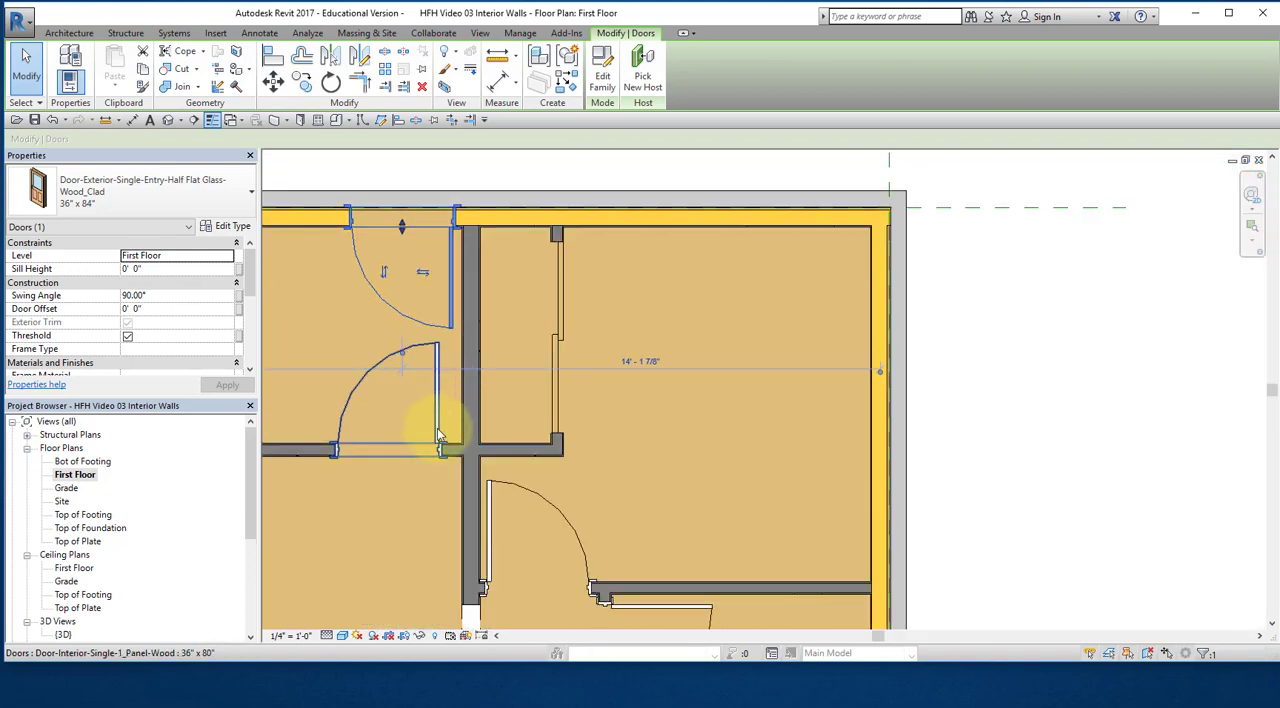
{"action": "left_click", "coordinate": [438, 440]}
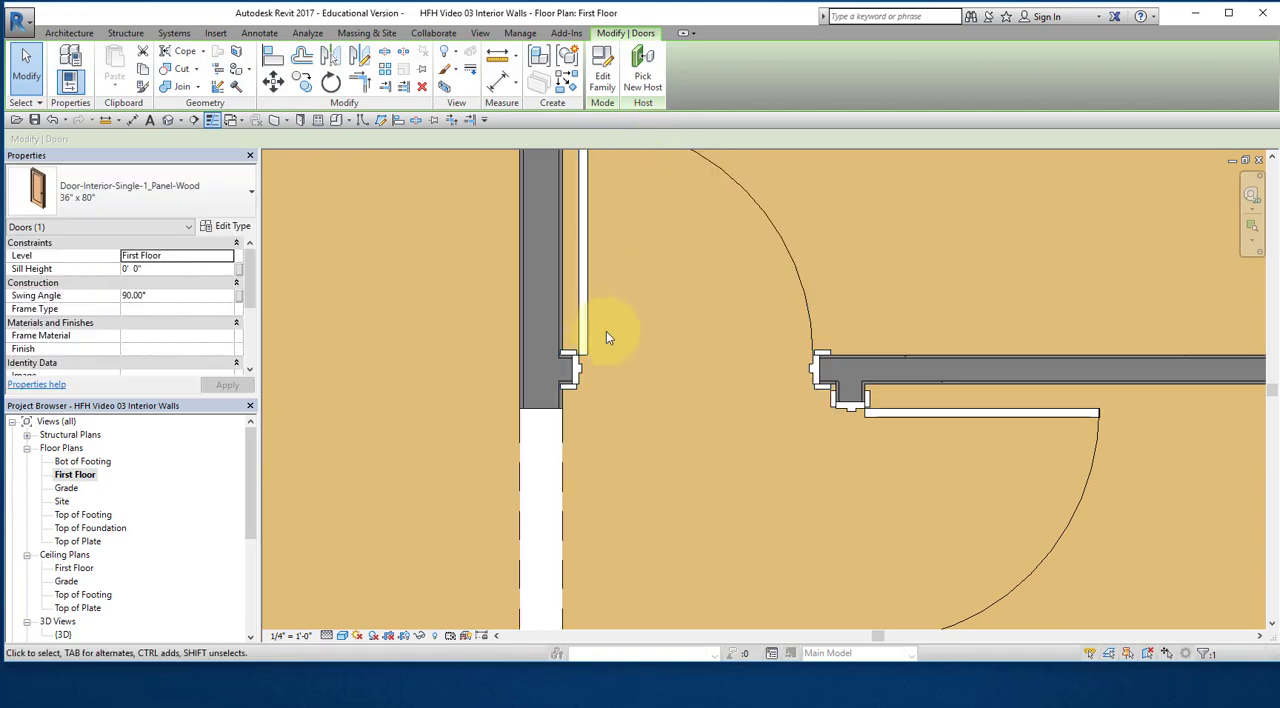
{"action": "left_click", "coordinate": [595, 360]}
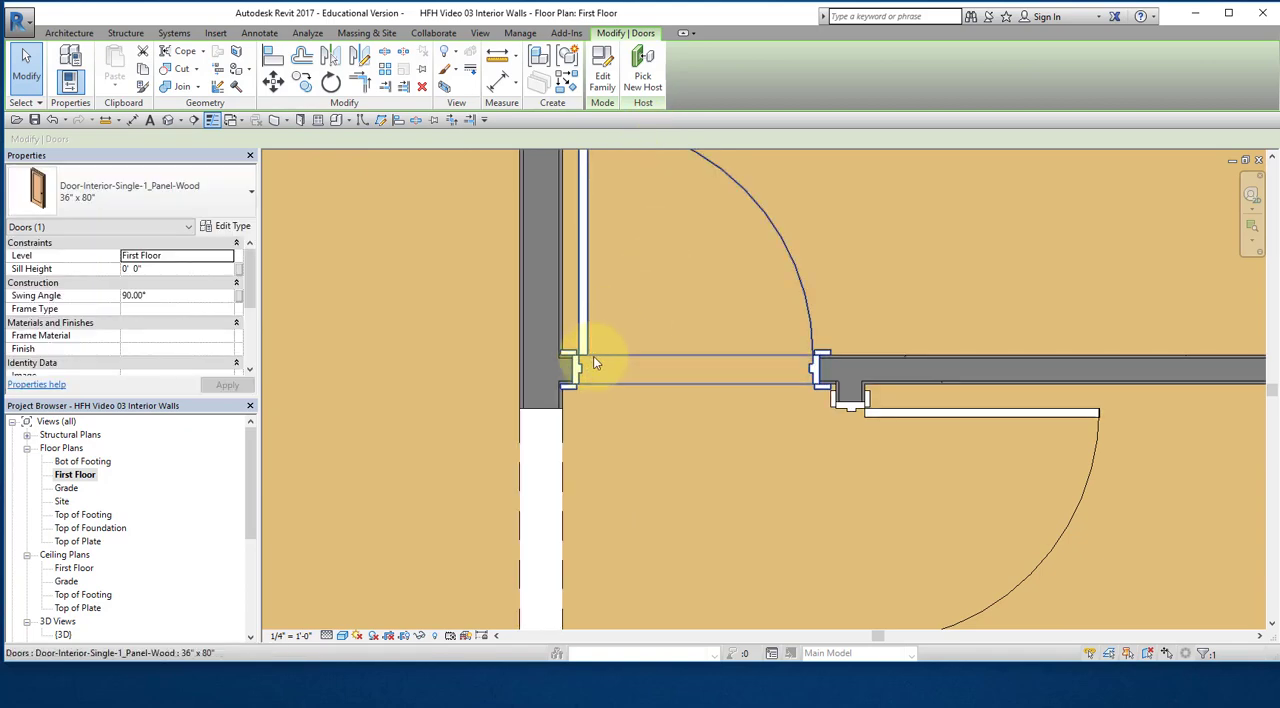
{"action": "mouse_move", "coordinate": [788, 403]}
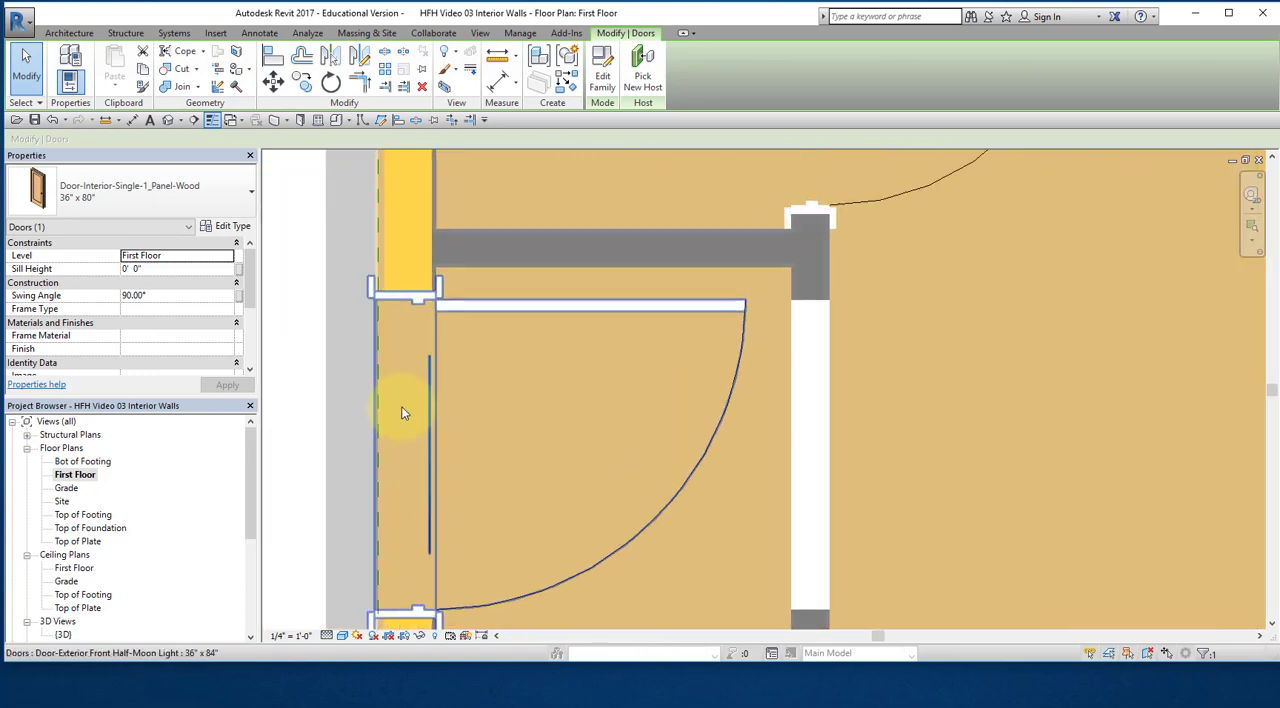
{"action": "left_click", "coordinate": [445, 290]}
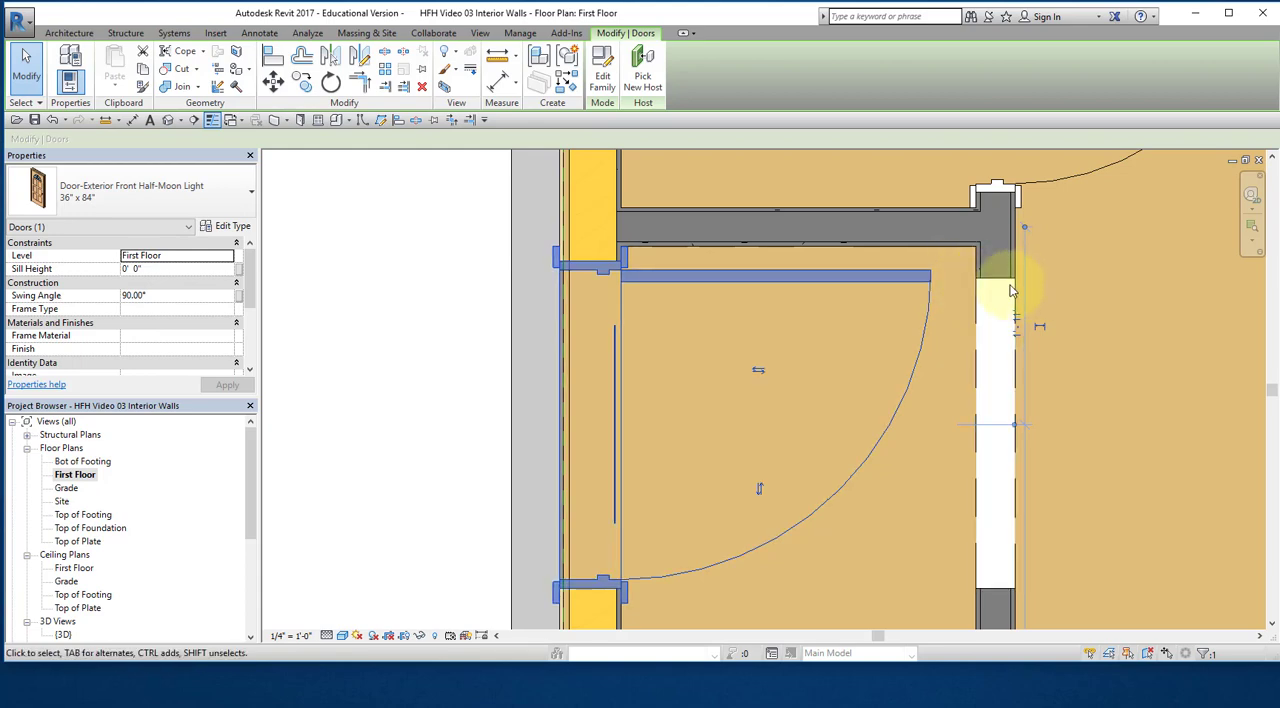
{"action": "mouse_move", "coordinate": [410, 450]}
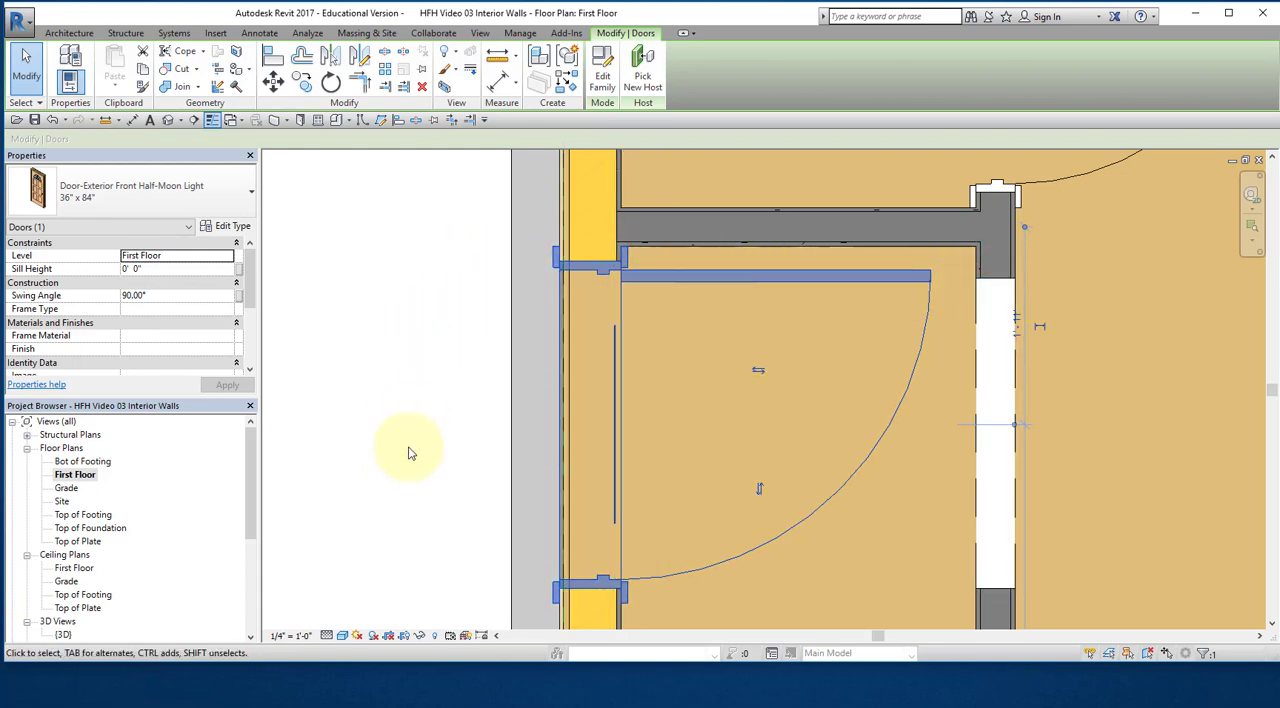
{"action": "left_click", "coordinate": [1148, 268]}
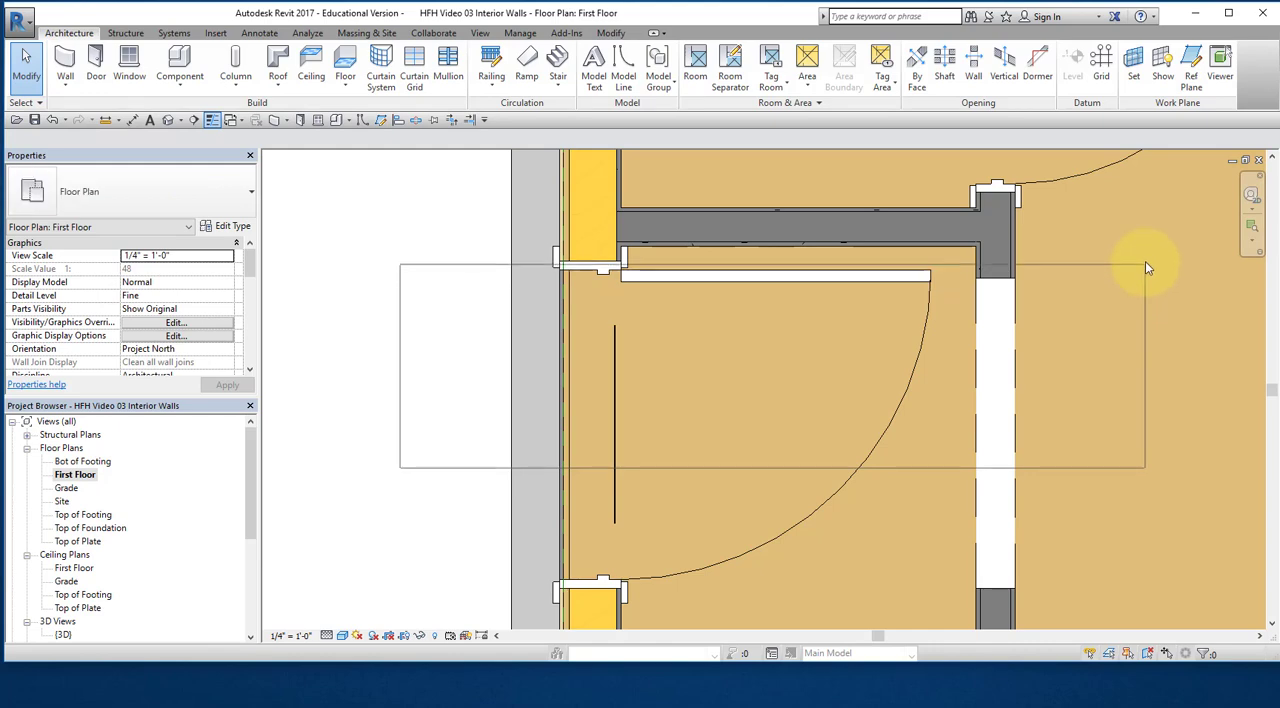
{"action": "mouse_move", "coordinate": [1147, 277]}
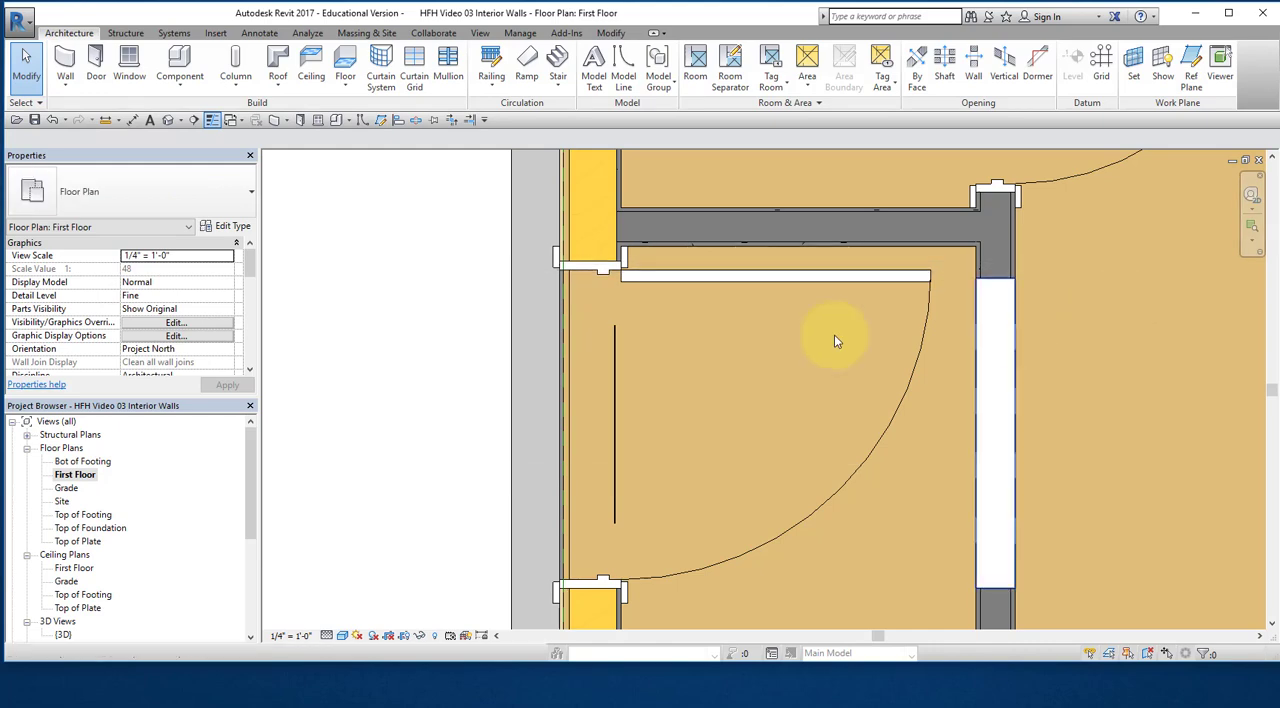
{"action": "left_click", "coordinate": [1000, 390]}
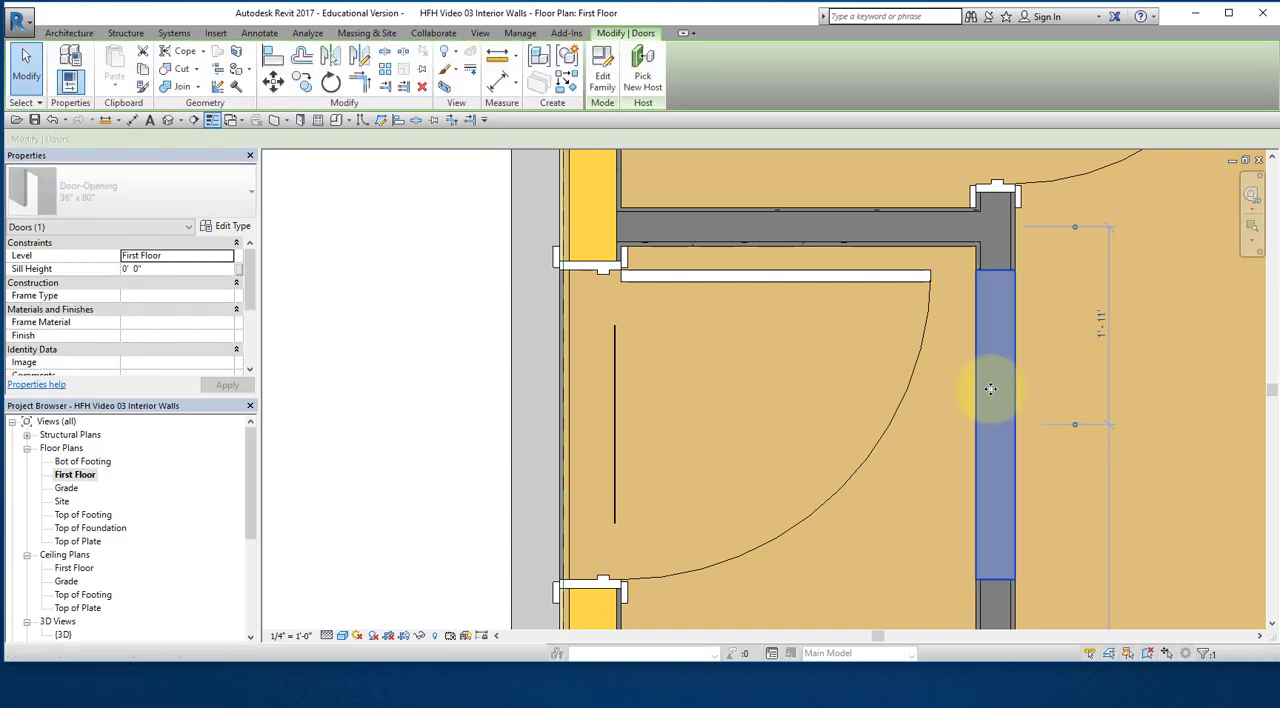
{"action": "left_click", "coordinate": [826, 328]}
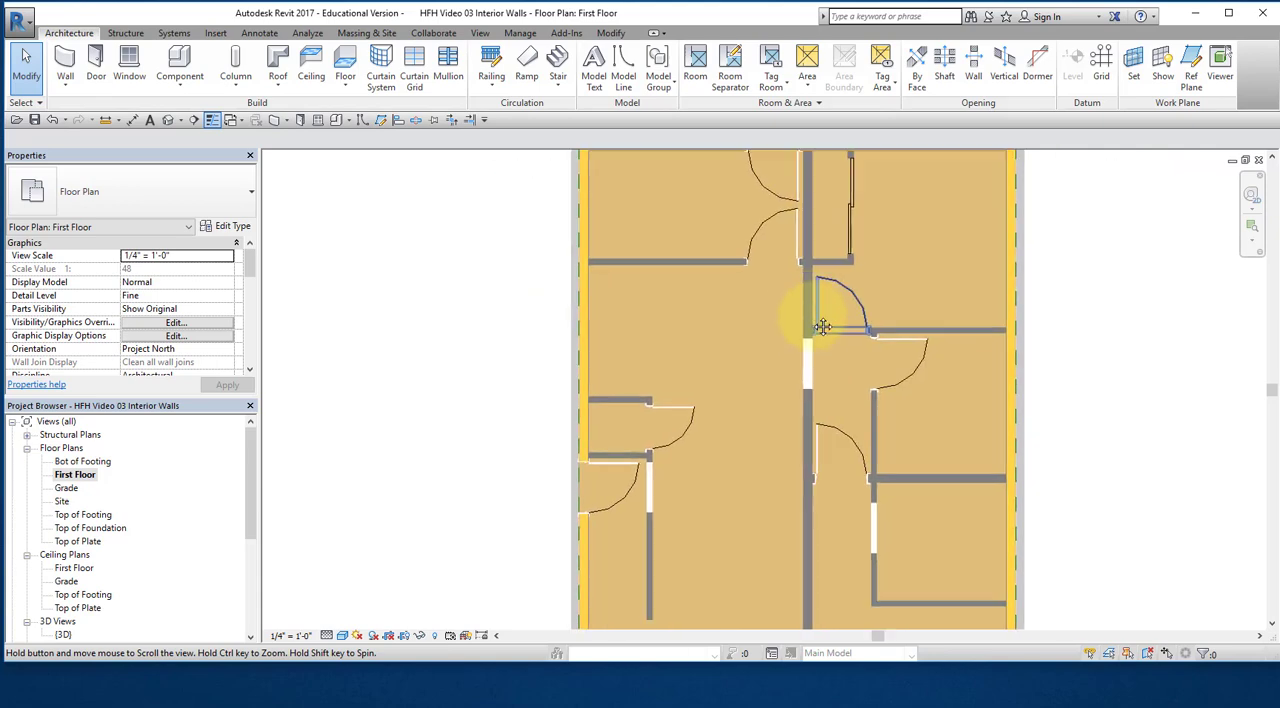
Draw a horizontal model line from the vertical guide line's midpoint across the wall opening
{"action": "left_click_drag", "start_coordinate": [822, 327], "coordinate": [775, 432]}
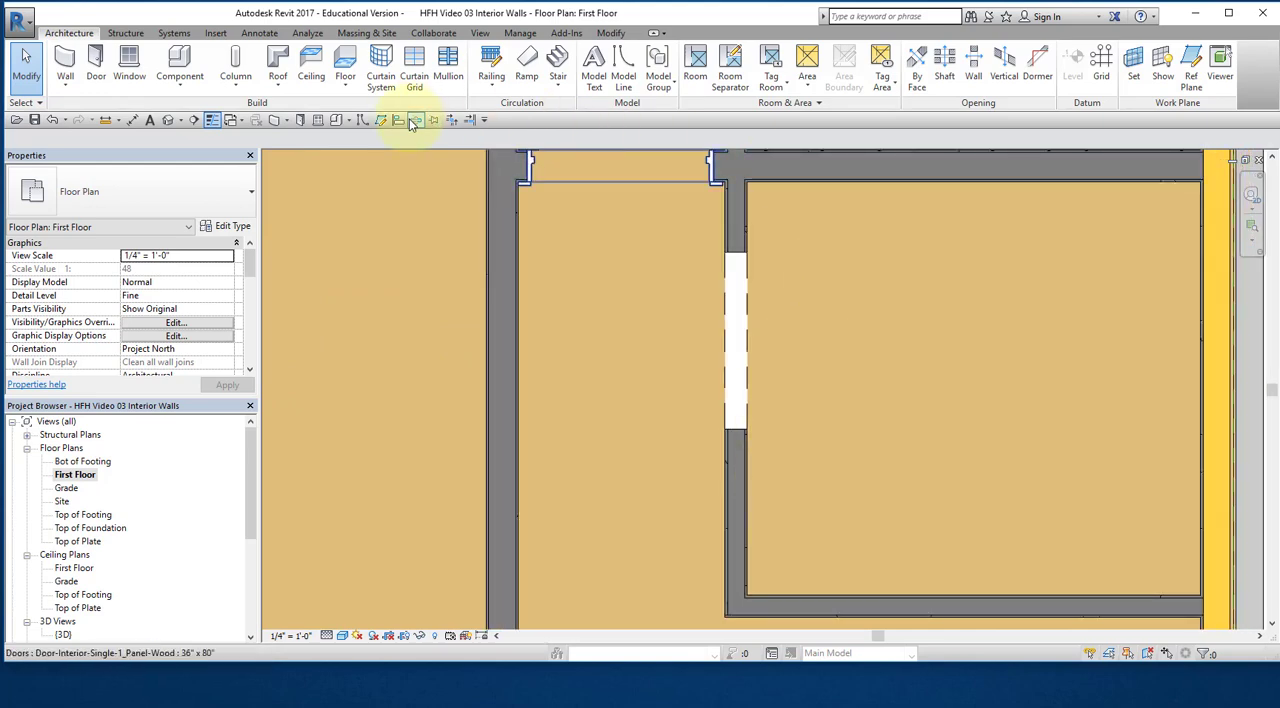
{"action": "mouse_move", "coordinate": [363, 120]}
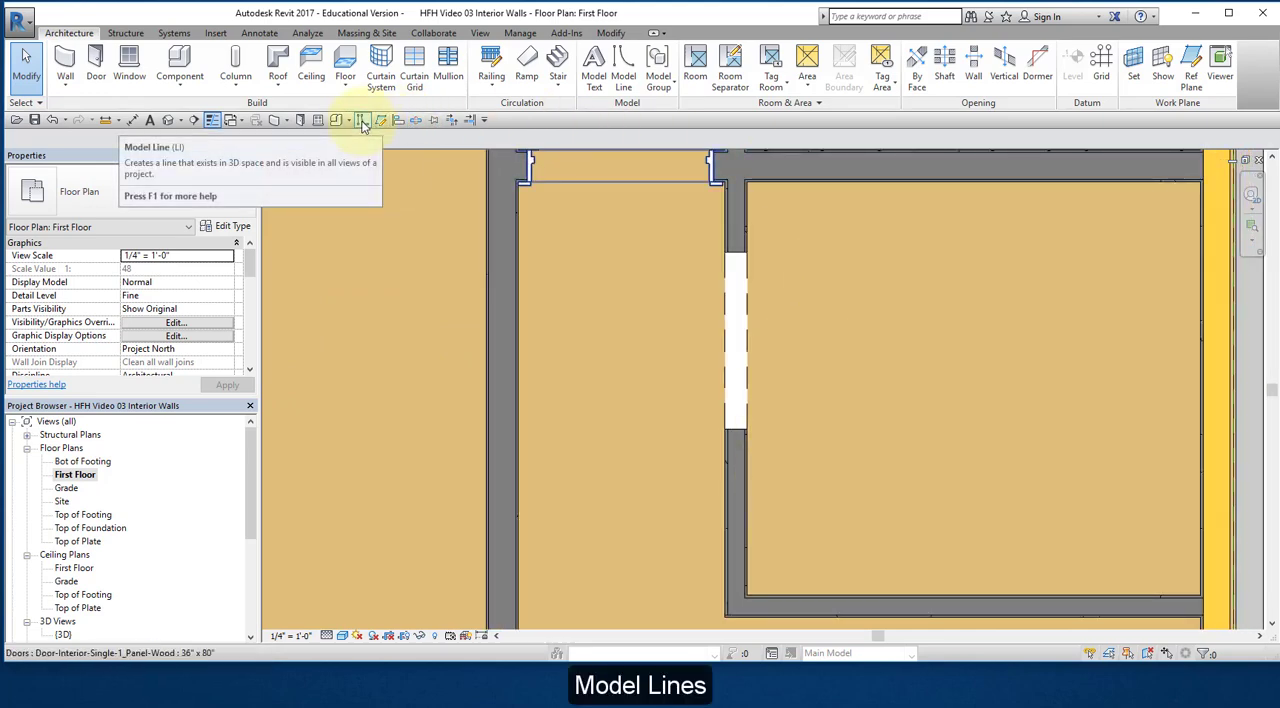
{"action": "left_click", "coordinate": [362, 120]}
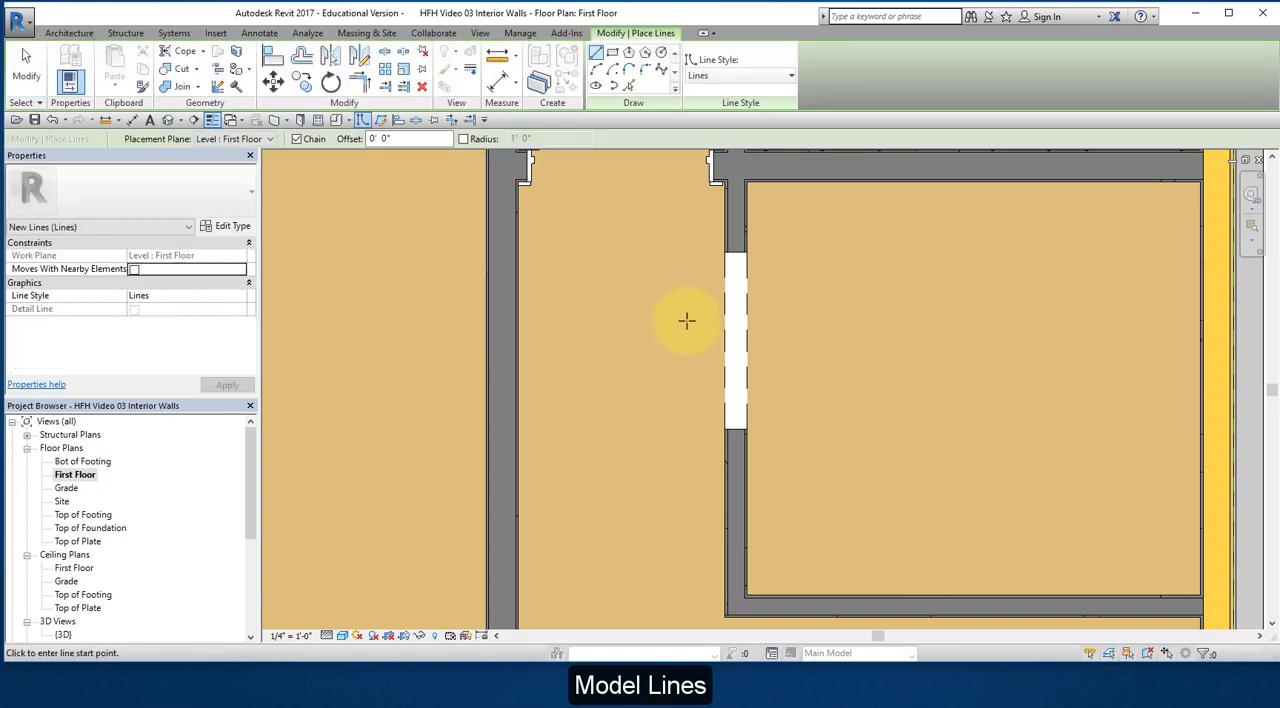
{"action": "mouse_move", "coordinate": [800, 185]}
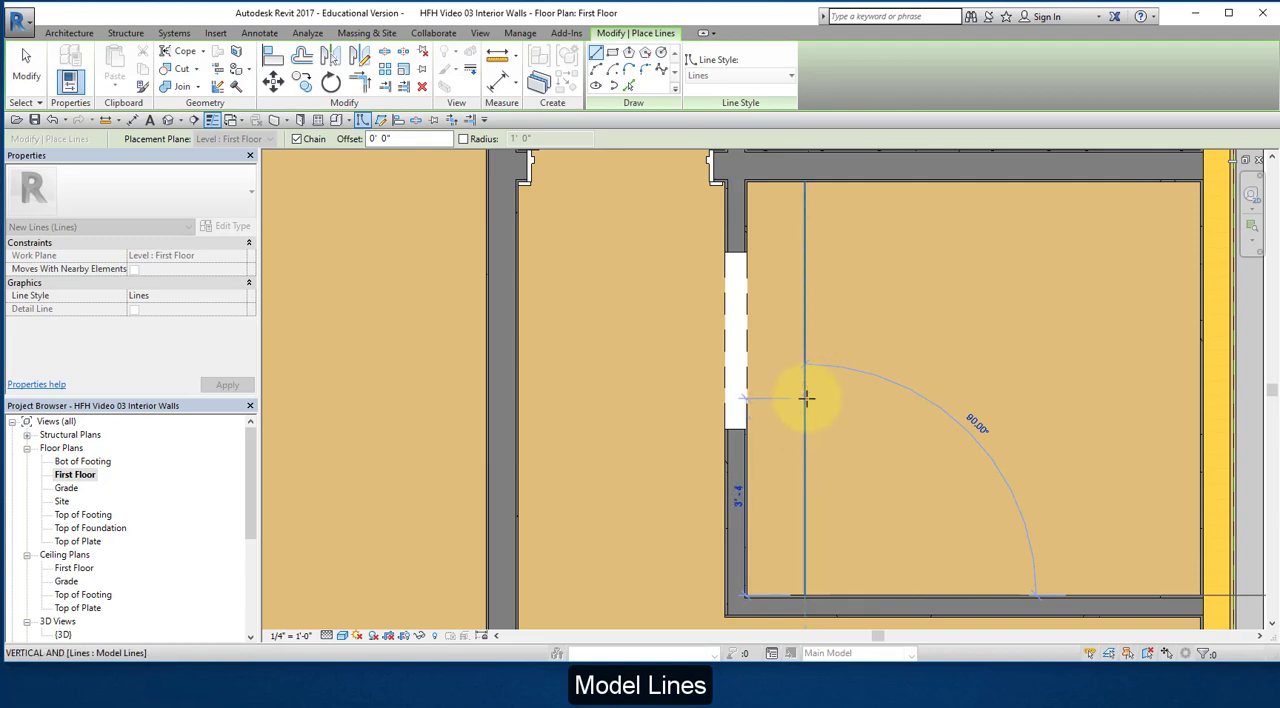
{"action": "mouse_move", "coordinate": [806, 390]}
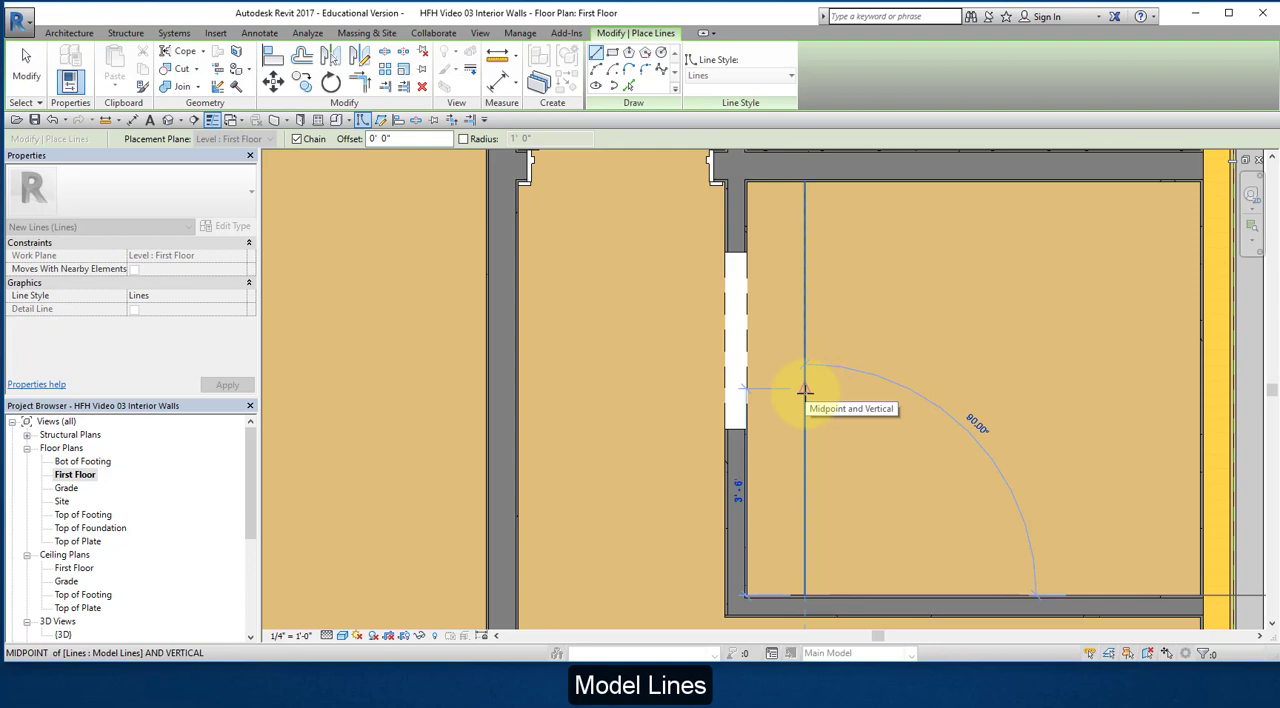
{"action": "left_click", "coordinate": [805, 388]}
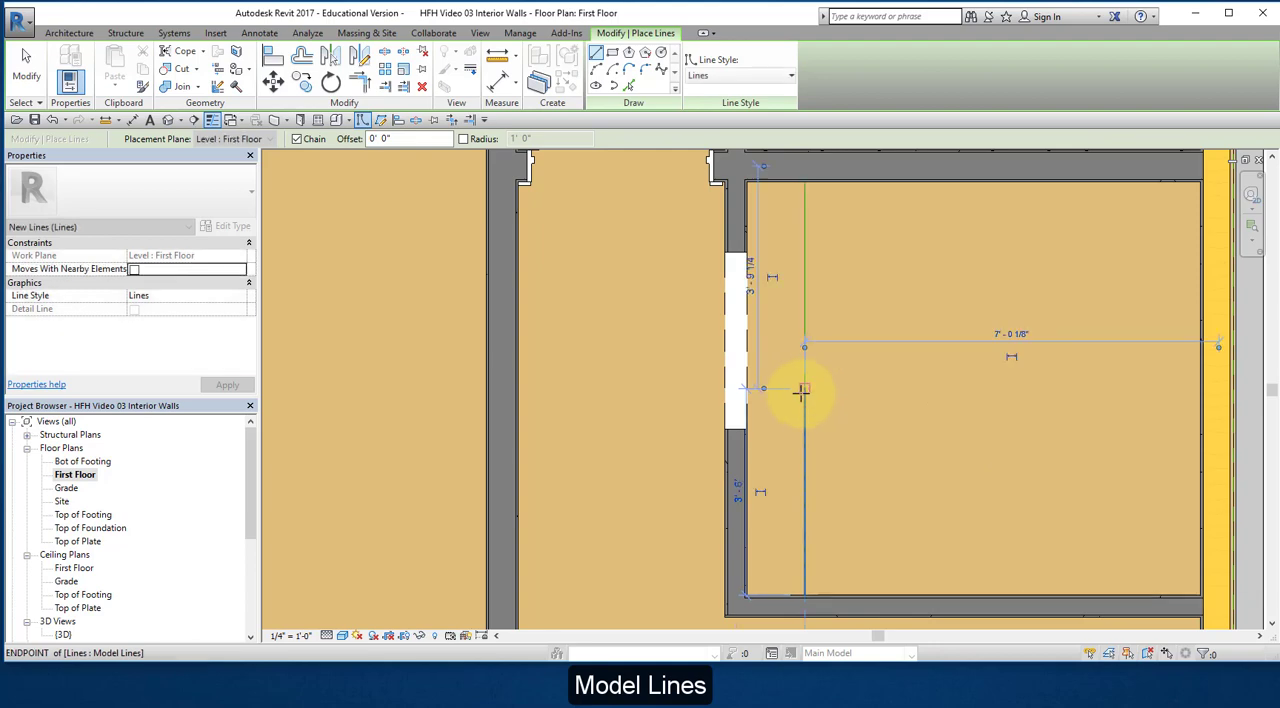
{"action": "mouse_move", "coordinate": [660, 387]}
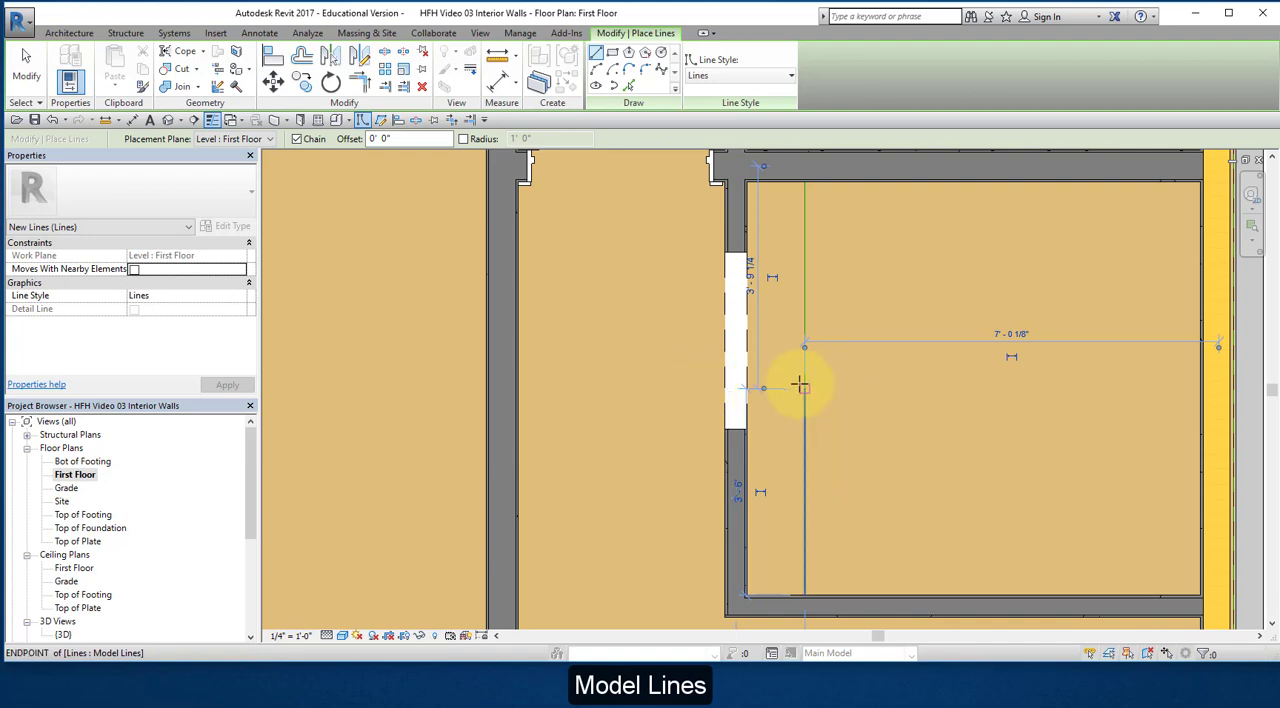
{"action": "left_click", "coordinate": [805, 388]}
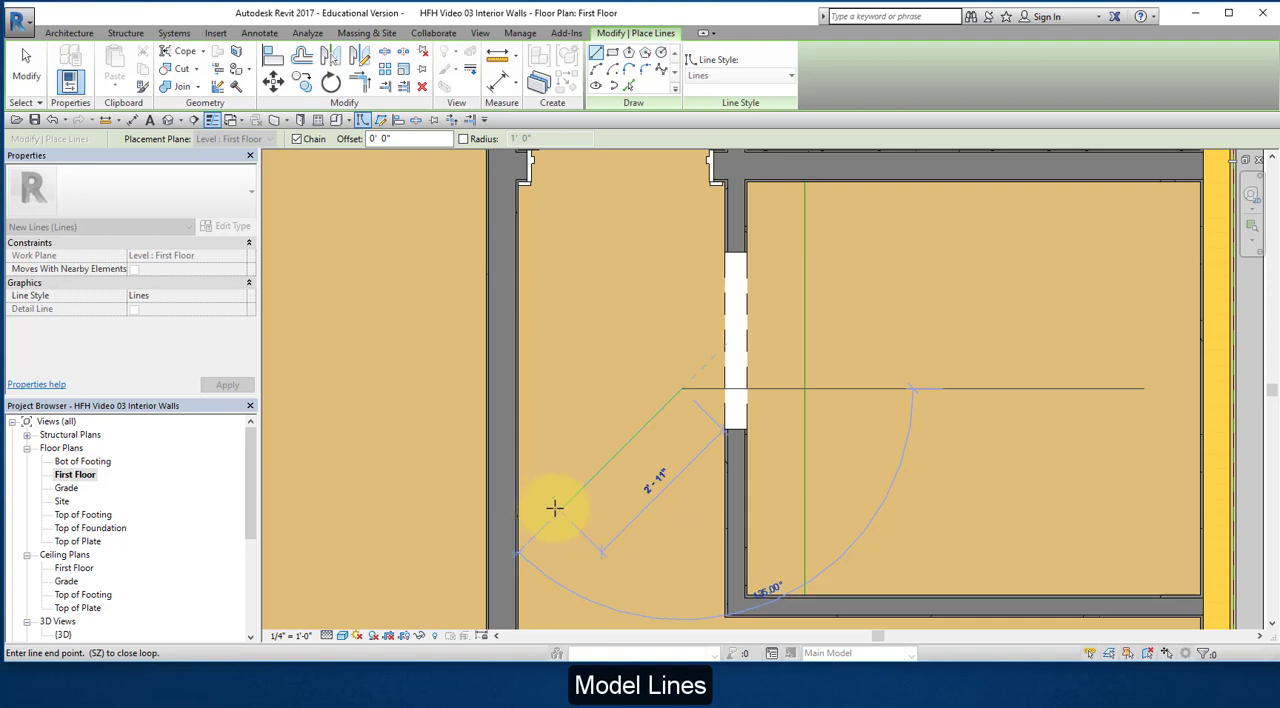
{"action": "key", "text": "Escape"}
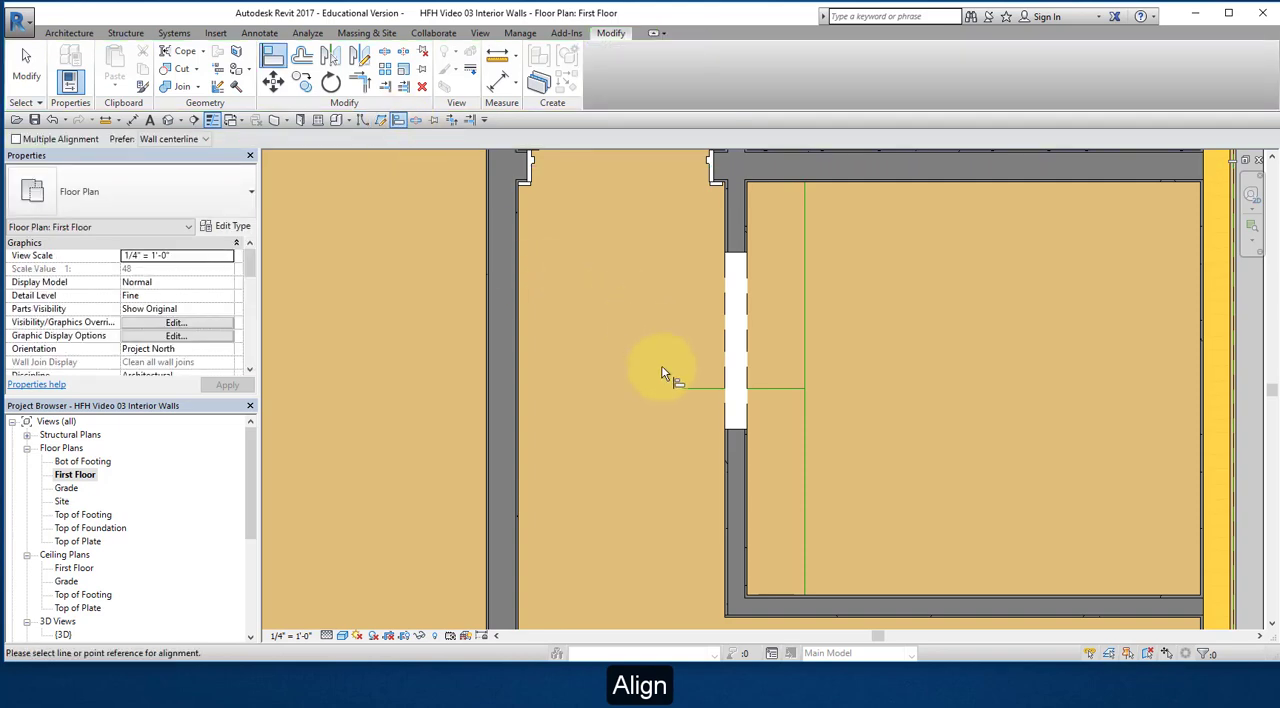
Align the opening's center to the horizontal midpoint guide line, then select the 36x80 interior door
{"action": "left_click", "coordinate": [715, 388]}
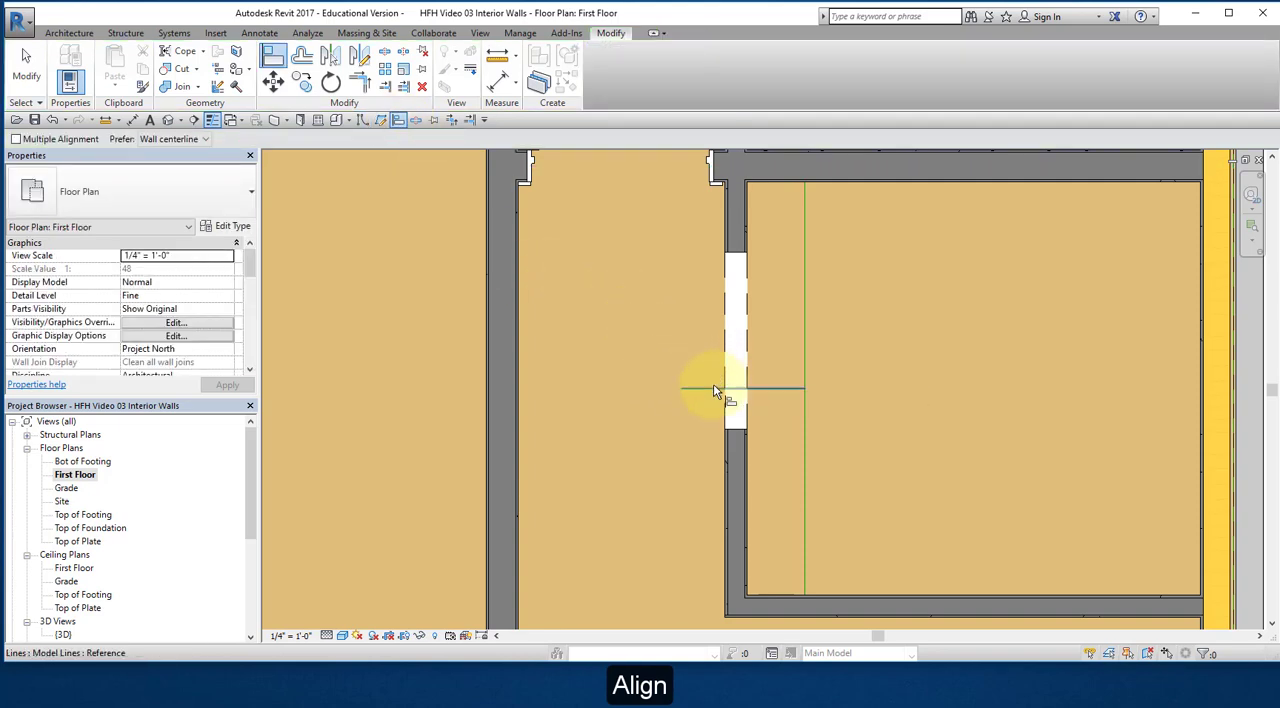
{"action": "left_click", "coordinate": [715, 388]}
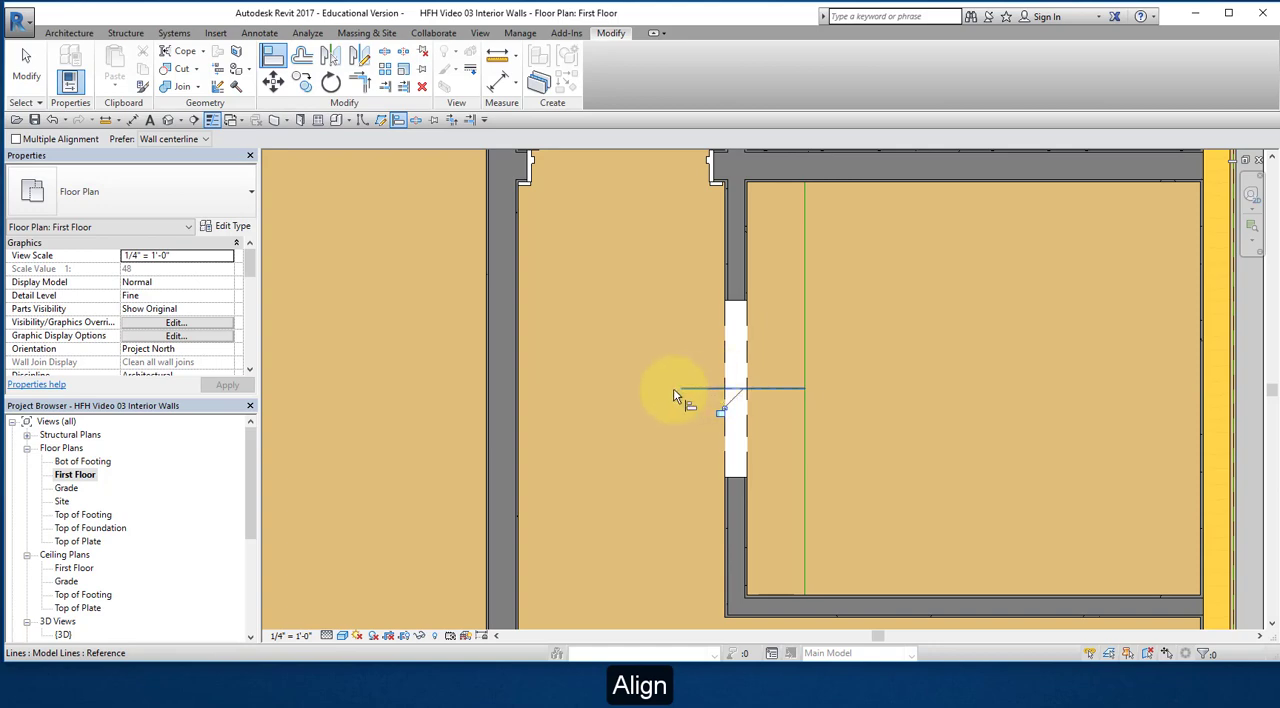
{"action": "left_click", "coordinate": [720, 390]}
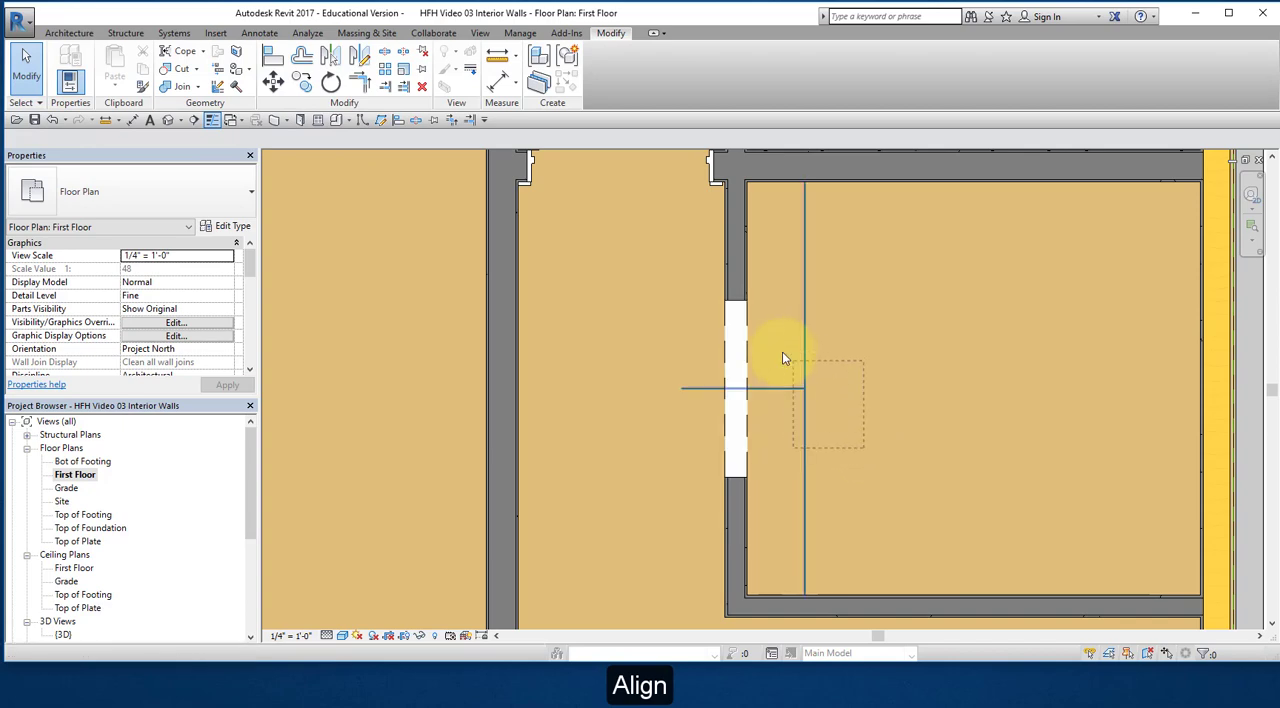
{"action": "left_click", "coordinate": [805, 388]}
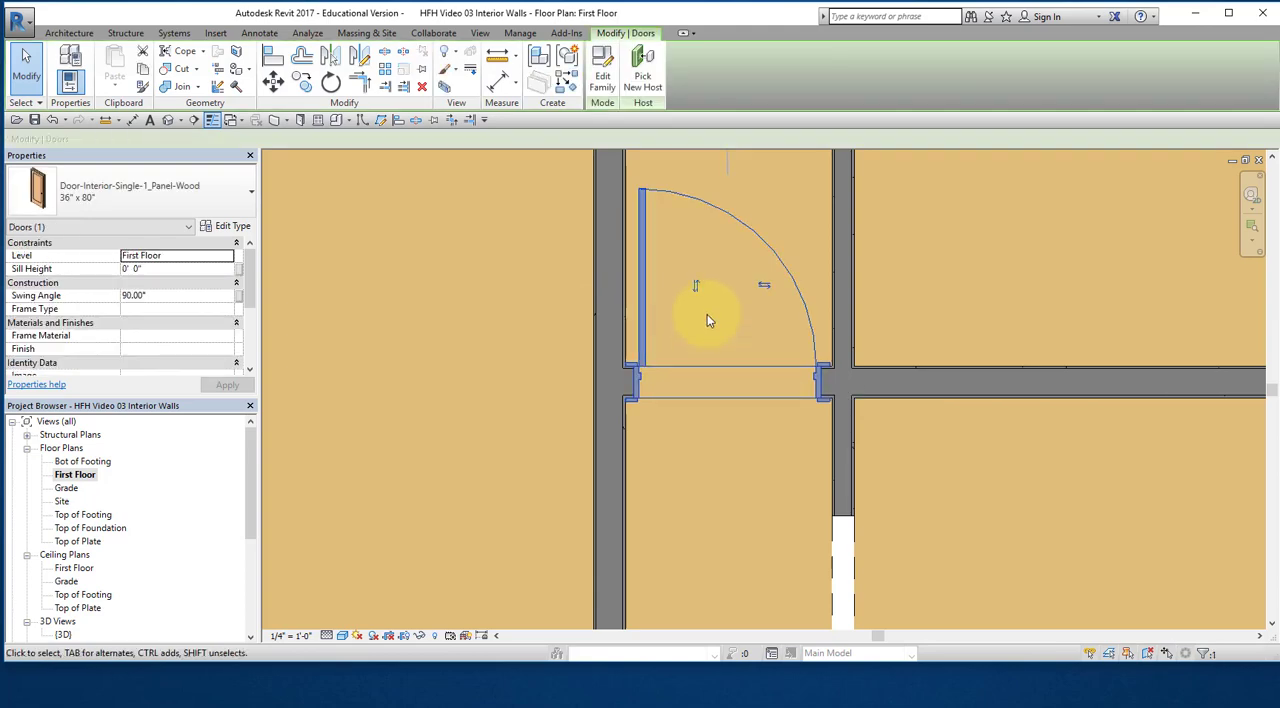
{"action": "mouse_move", "coordinate": [690, 310]}
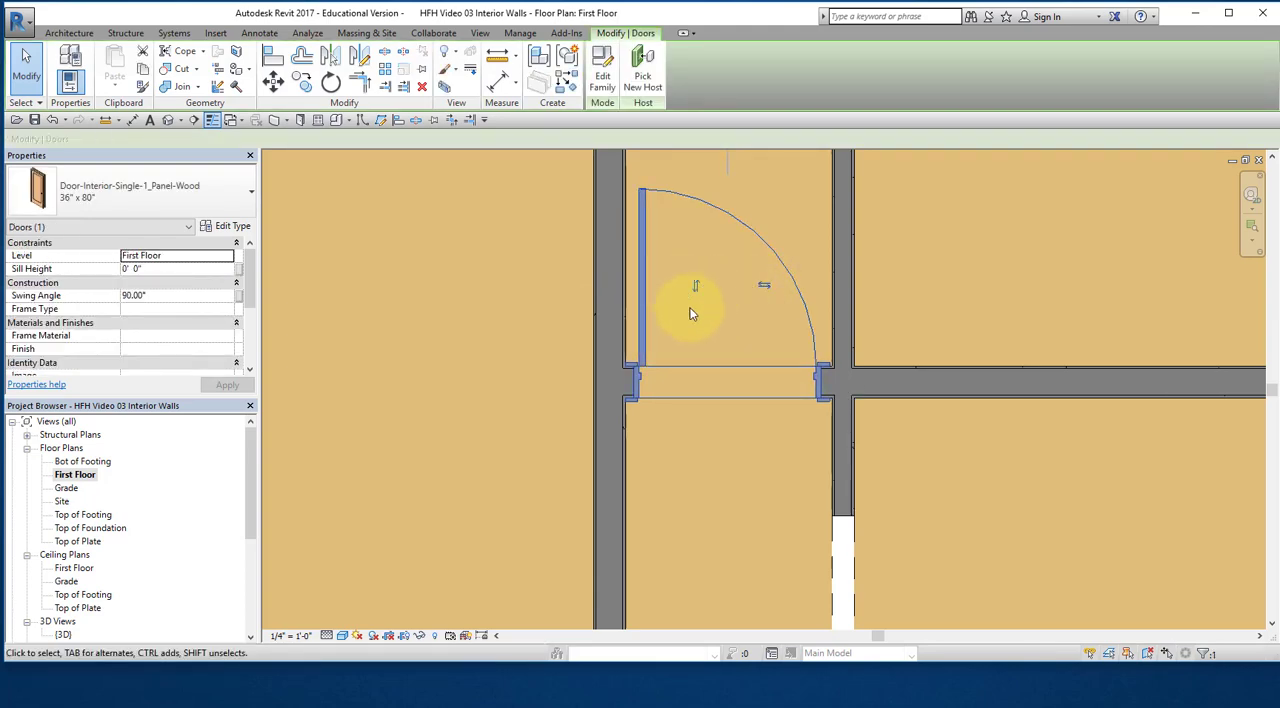
{"action": "mouse_move", "coordinate": [703, 318]}
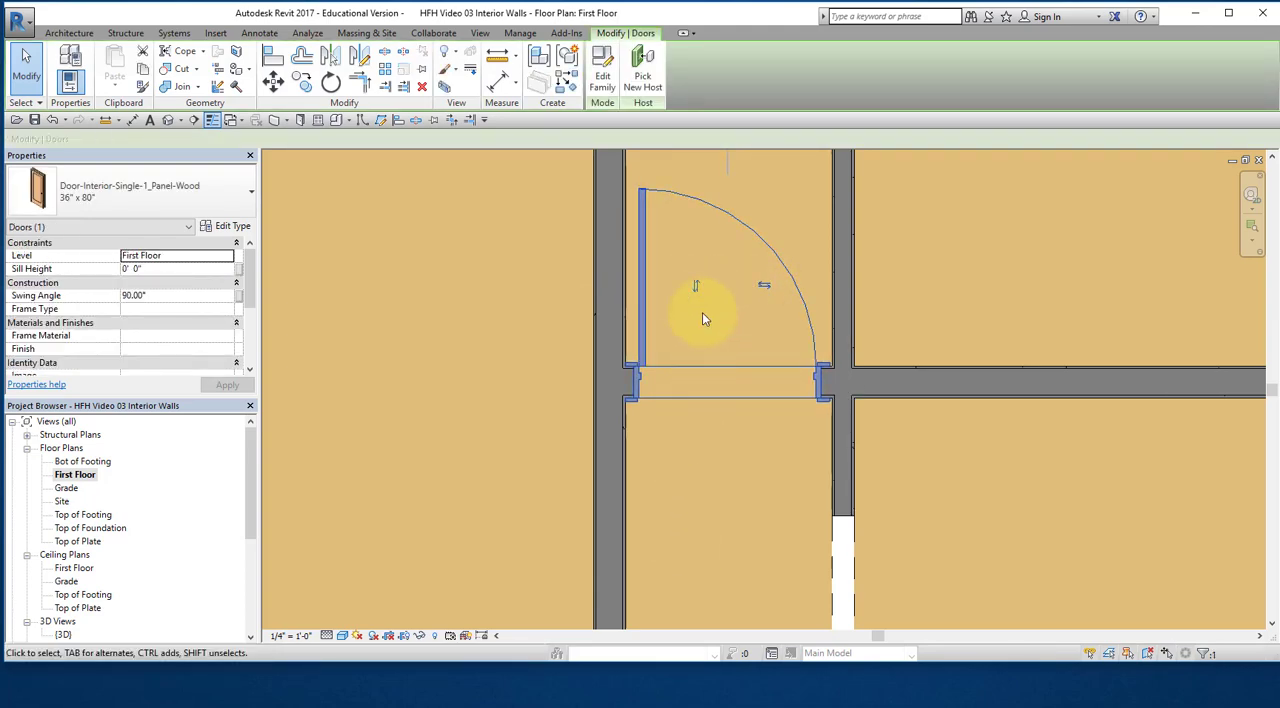
{"action": "mouse_move", "coordinate": [697, 287]}
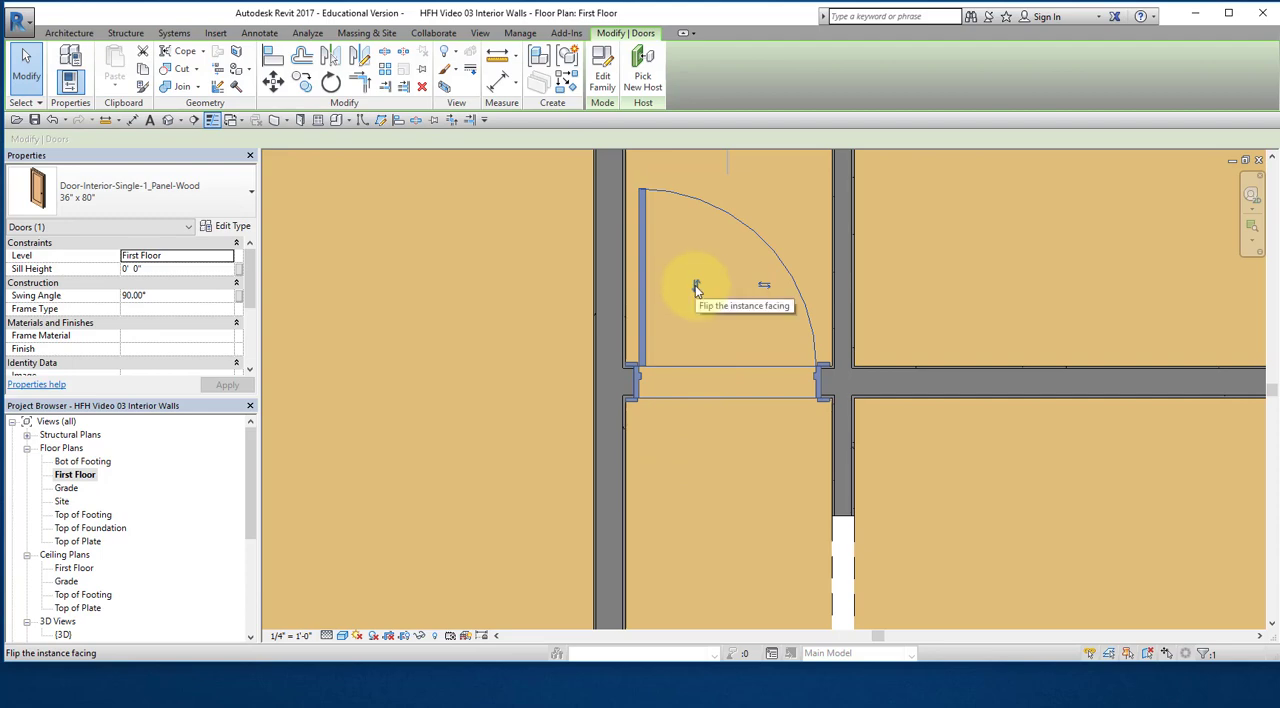
Flip the 36x80 interior door's facing so it swings into the lower room
{"action": "left_click", "coordinate": [697, 285]}
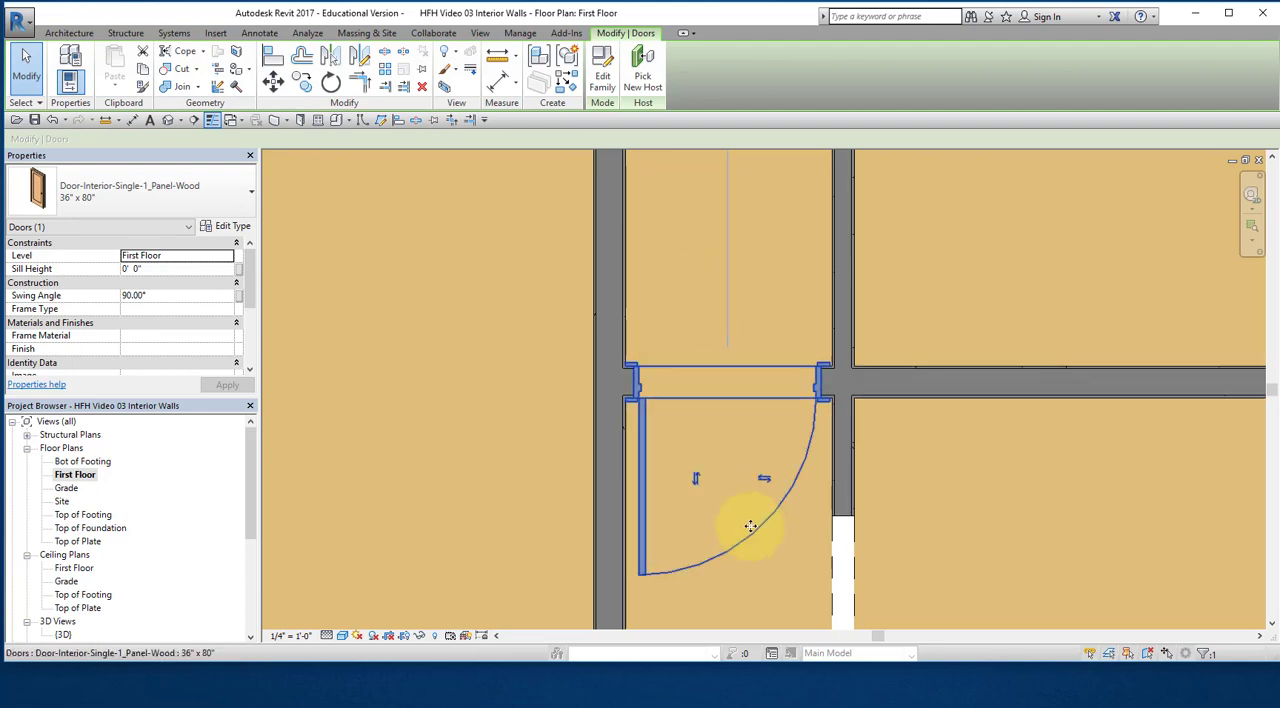
{"action": "mouse_move", "coordinate": [730, 501]}
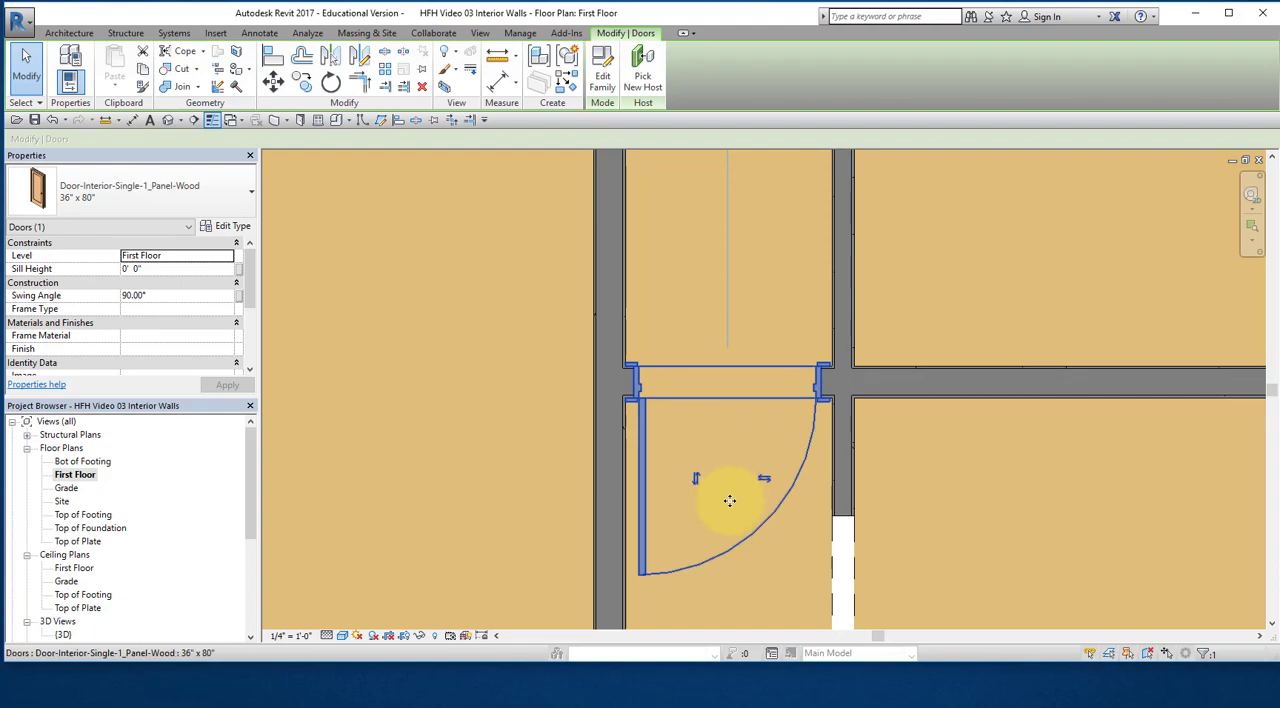